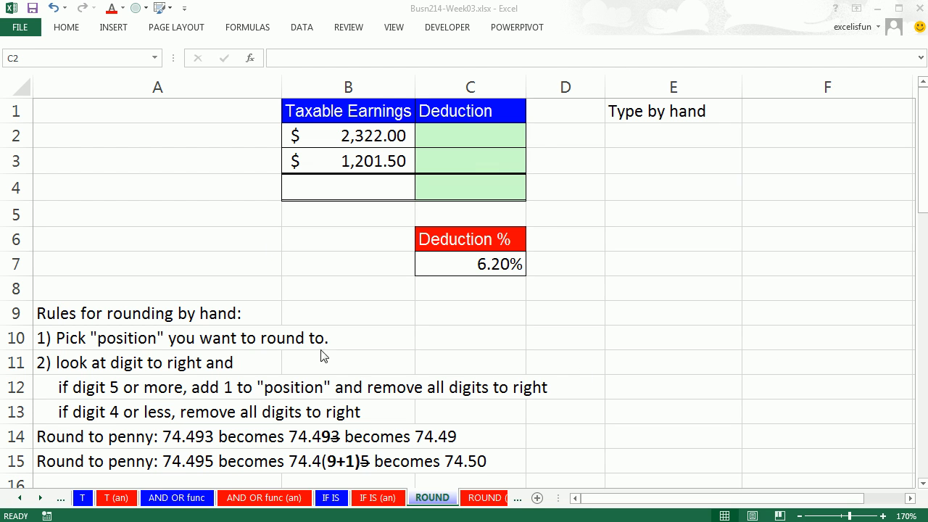
pyautogui.moveTo(690, 201)
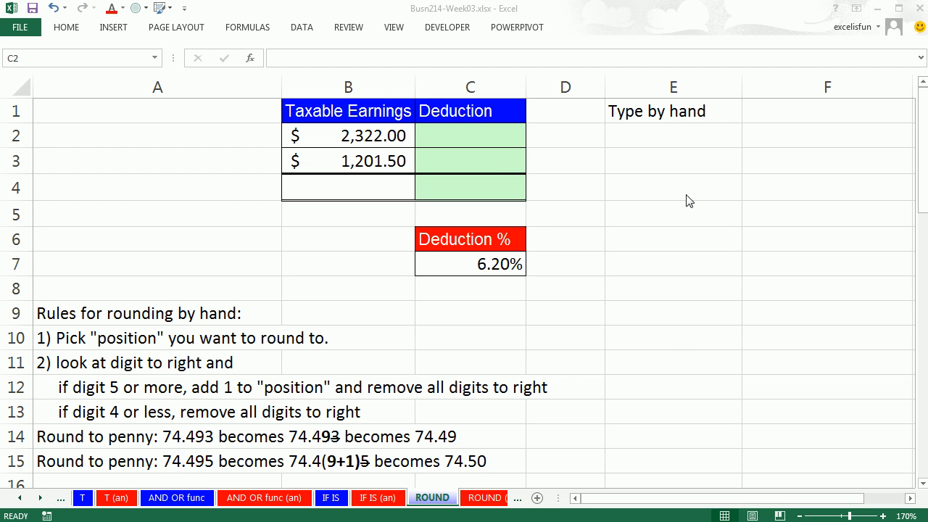
# - Compute C2:C3 as earnings times the locked $C$7 6.20% rate, then total them with =SUM(C2:C3) in C4
pyautogui.click(469, 135)
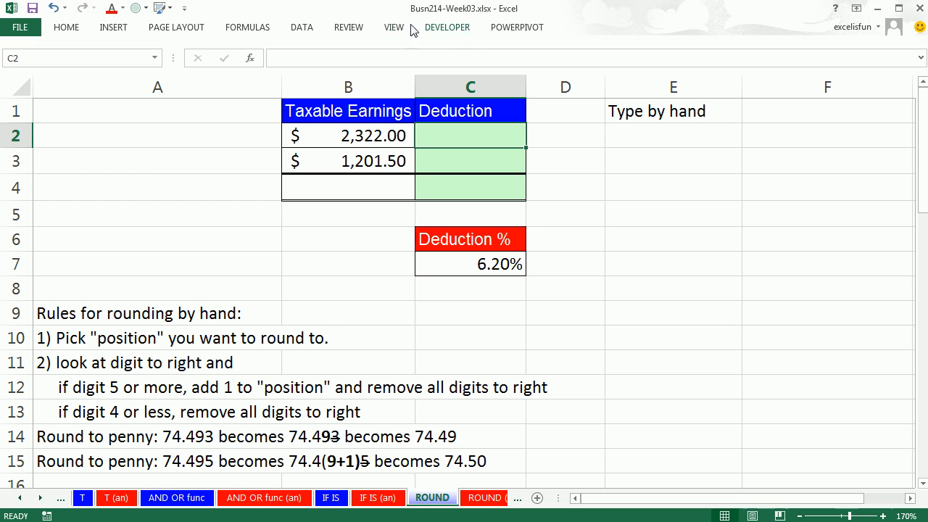
pyautogui.moveTo(434, 11)
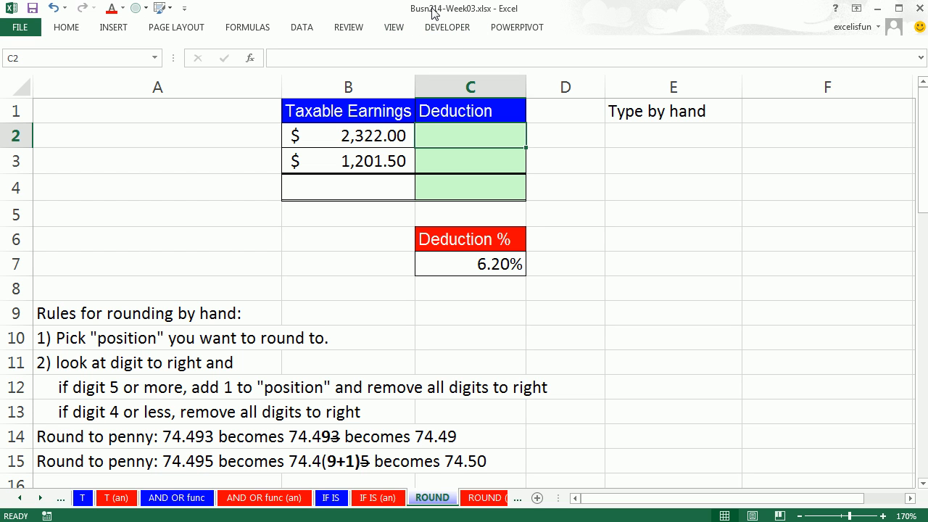
pyautogui.moveTo(469, 442)
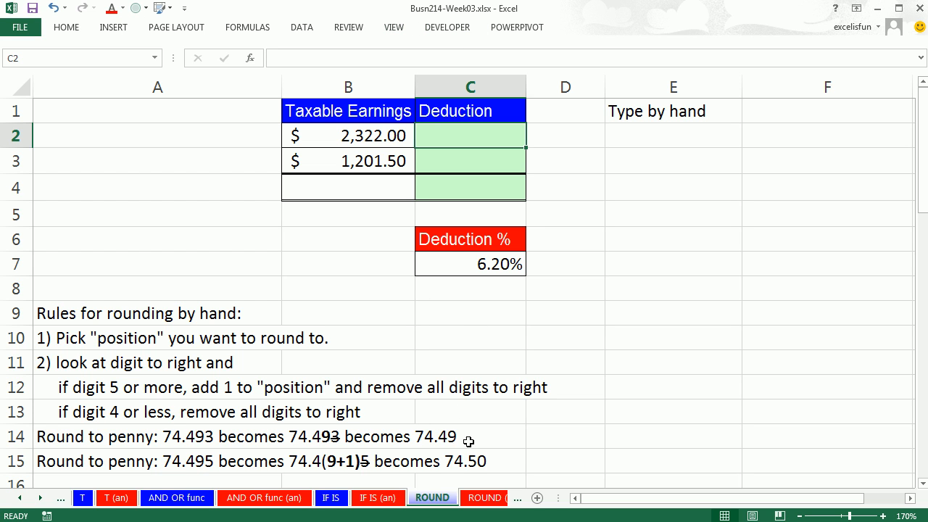
pyautogui.moveTo(588, 357)
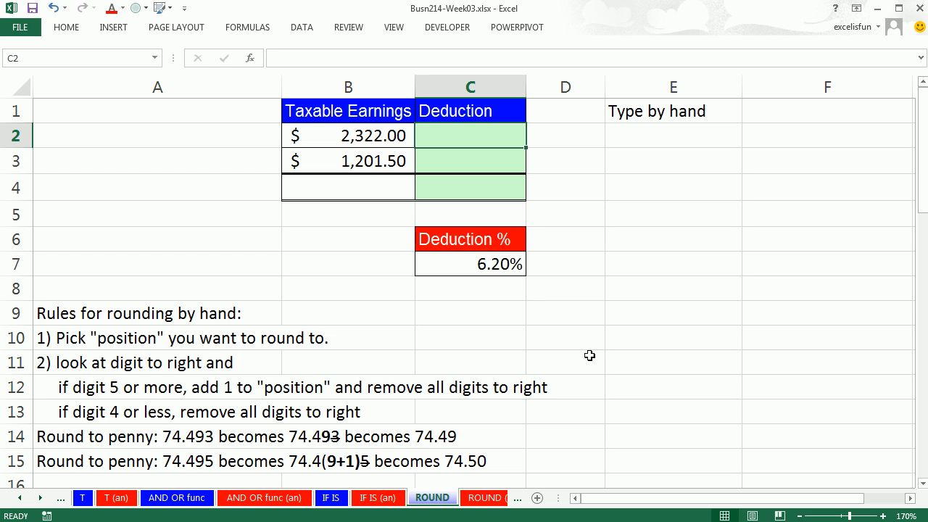
pyautogui.click(673, 287)
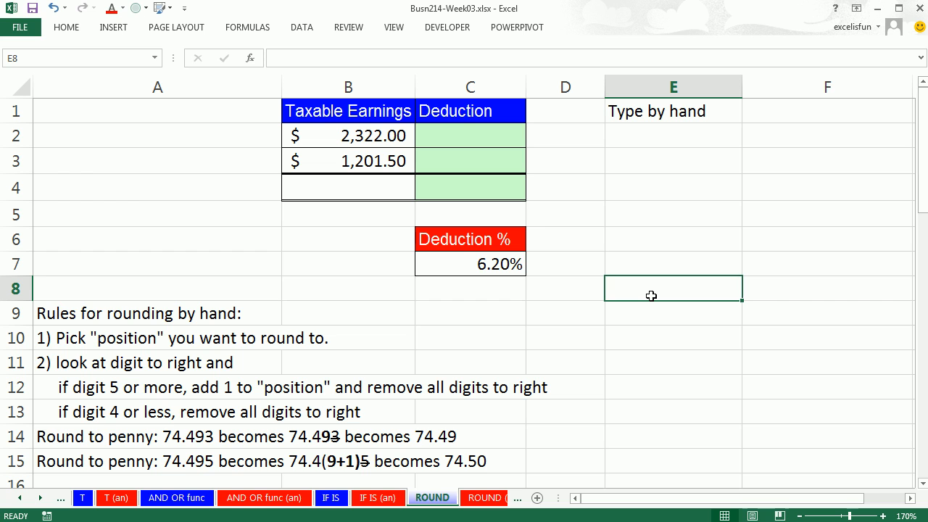
pyautogui.moveTo(394, 137)
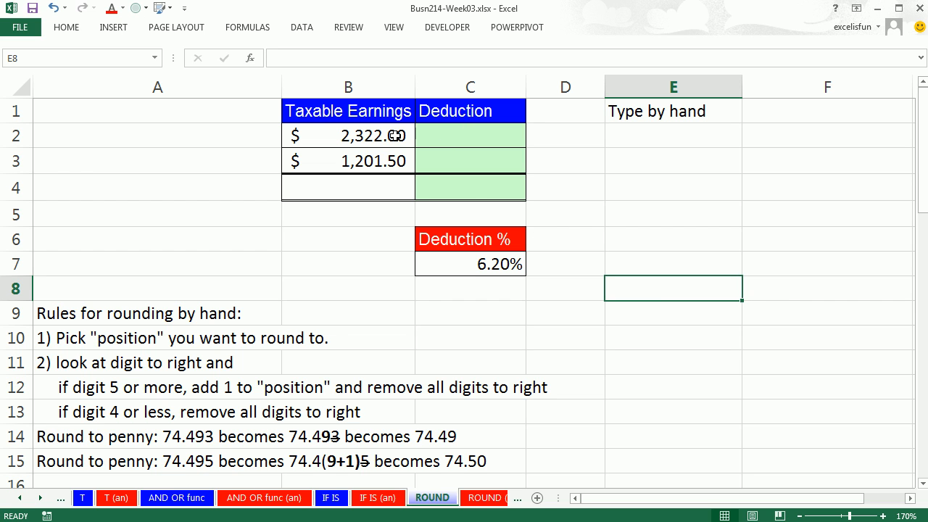
pyautogui.click(470, 137)
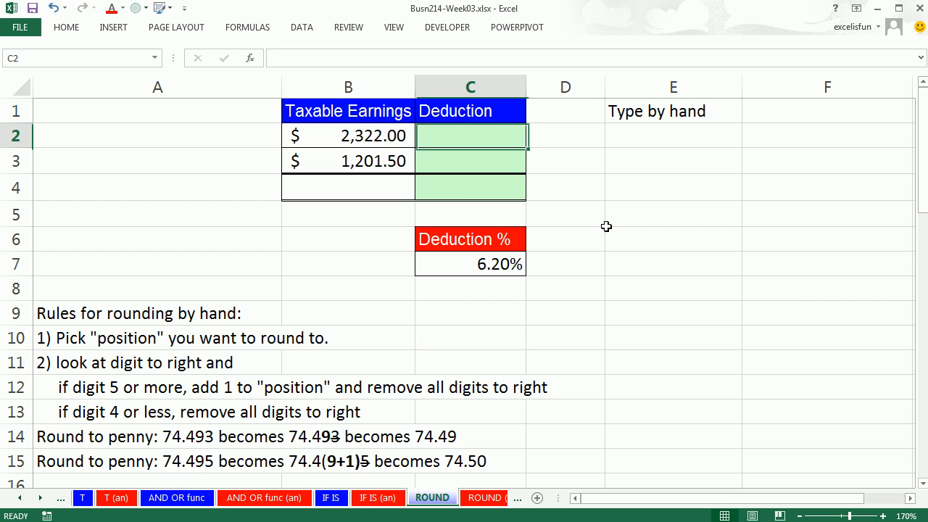
pyautogui.write('=B2*')
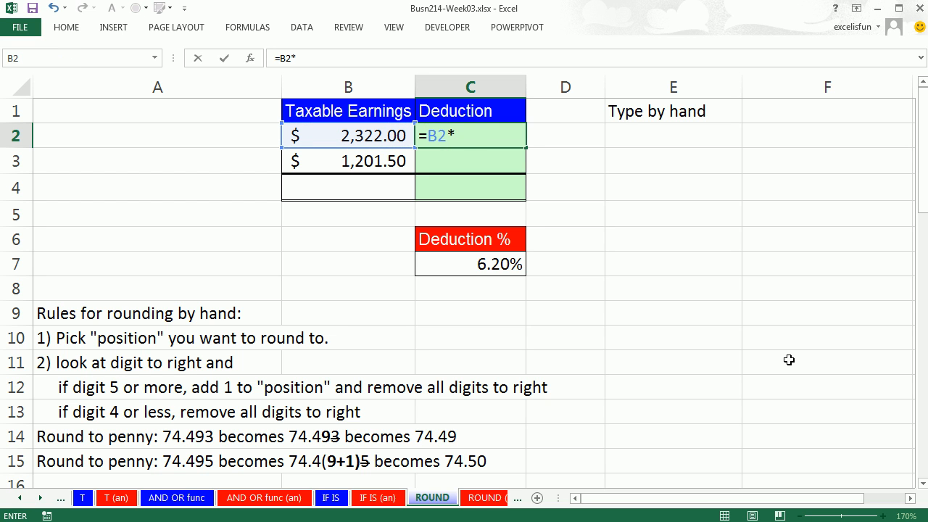
pyautogui.click(469, 264)
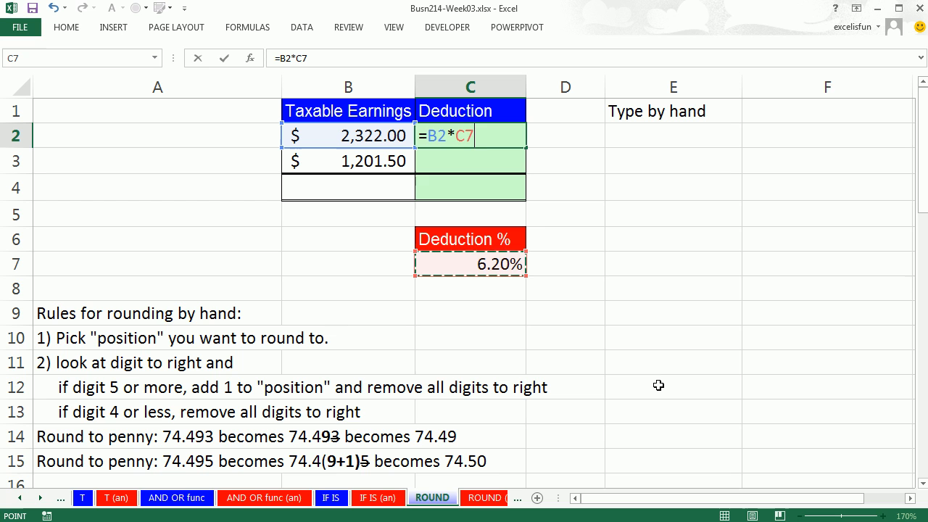
pyautogui.press('f4')
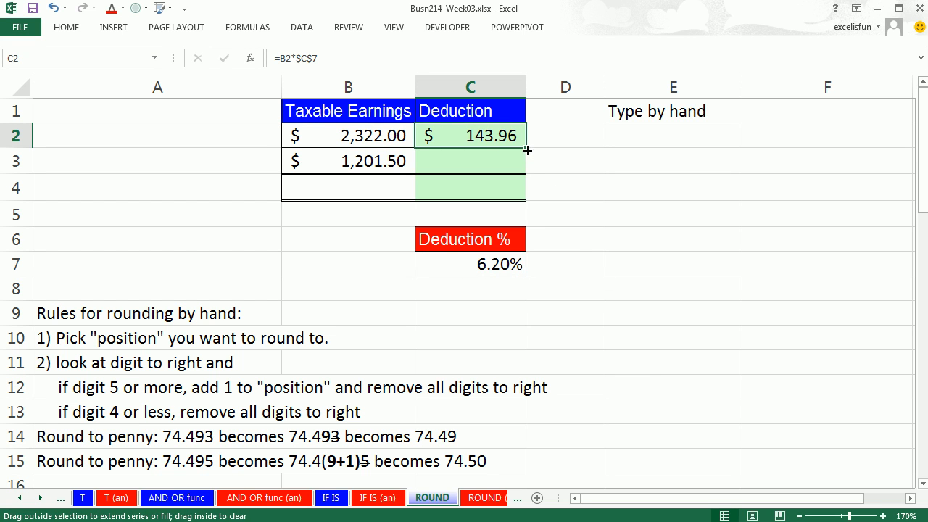
pyautogui.moveTo(525, 151); pyautogui.dragTo(525, 161)
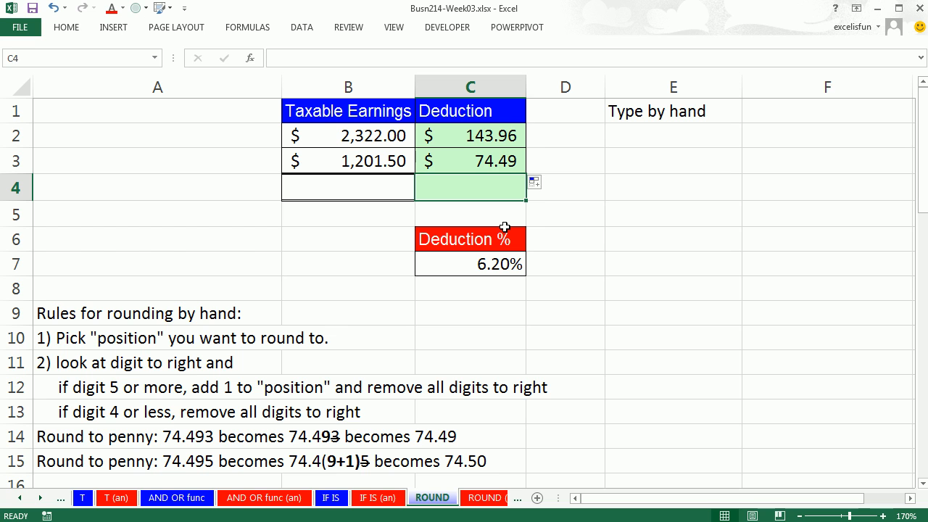
pyautogui.write('=SUM(C2:C3)')
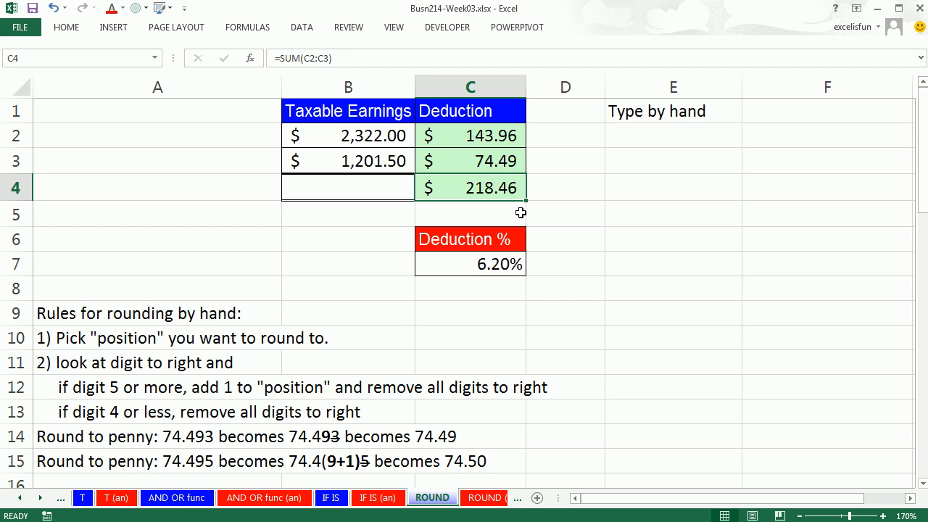
pyautogui.moveTo(534, 179)
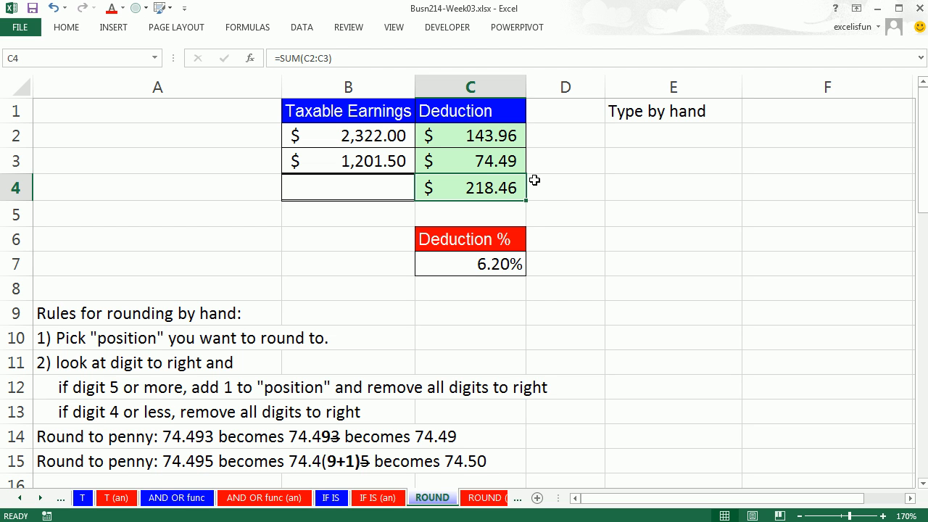
pyautogui.moveTo(531, 144)
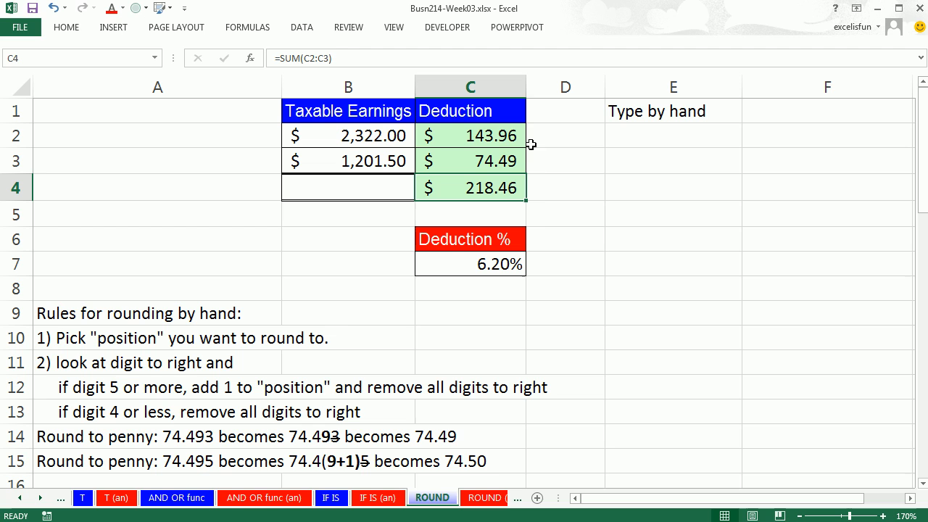
pyautogui.moveTo(540, 154)
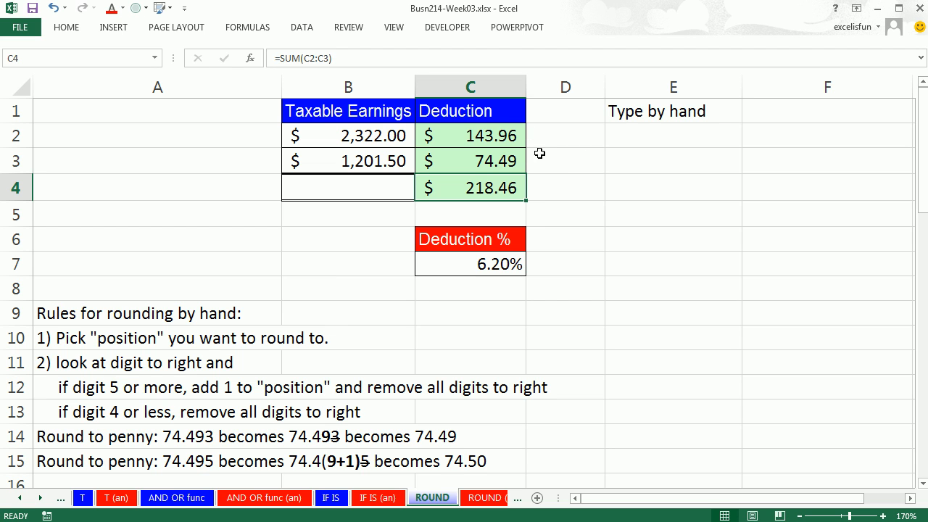
pyautogui.moveTo(566, 174)
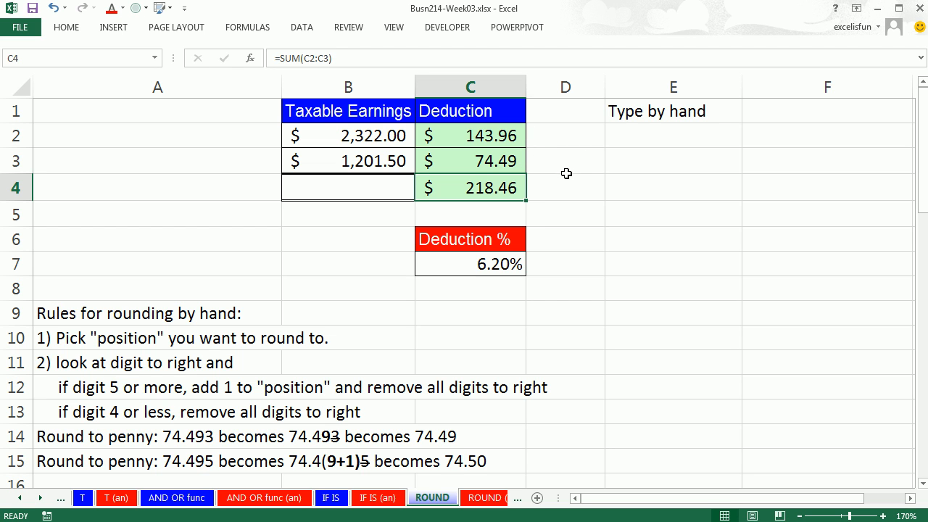
pyautogui.moveTo(651, 149)
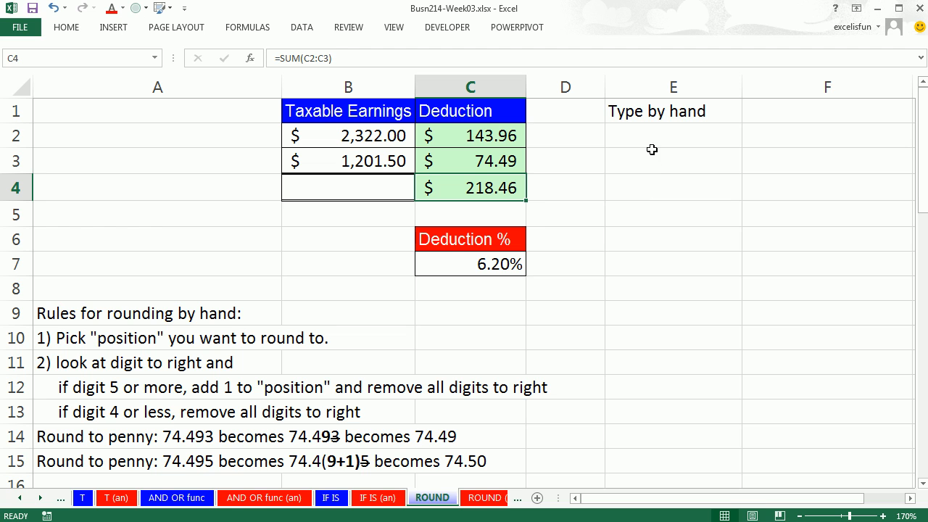
# - Enter the hand-typed values 143.96, 74.49 and 218.45 into E2, E3 and E4
pyautogui.click(669, 136)
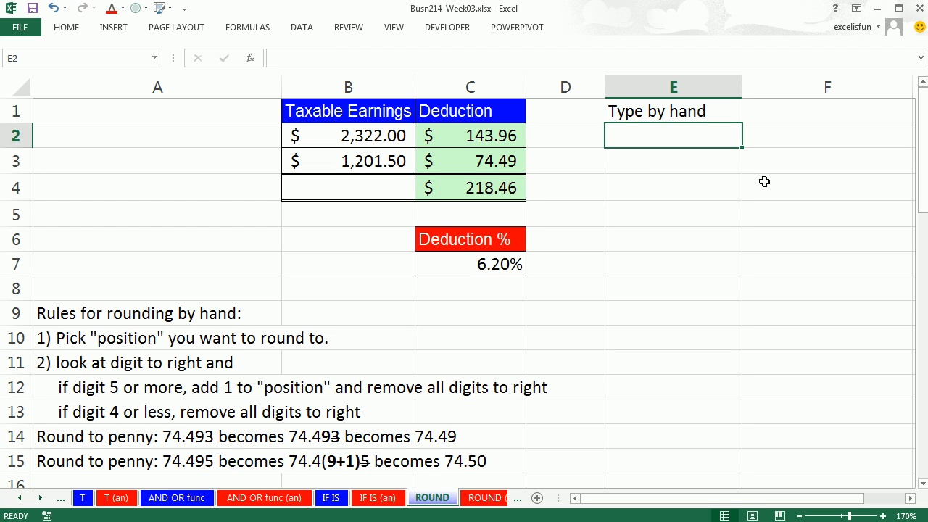
pyautogui.write('143')
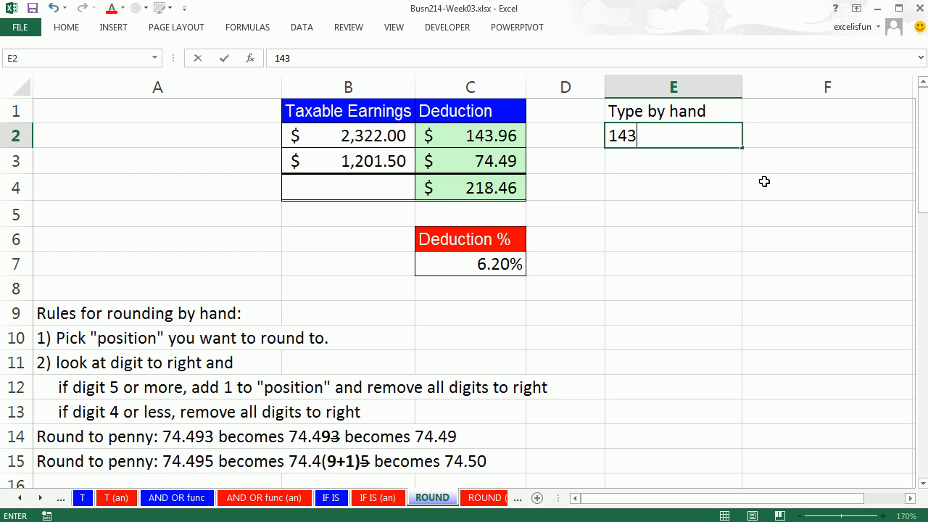
pyautogui.write('.96')
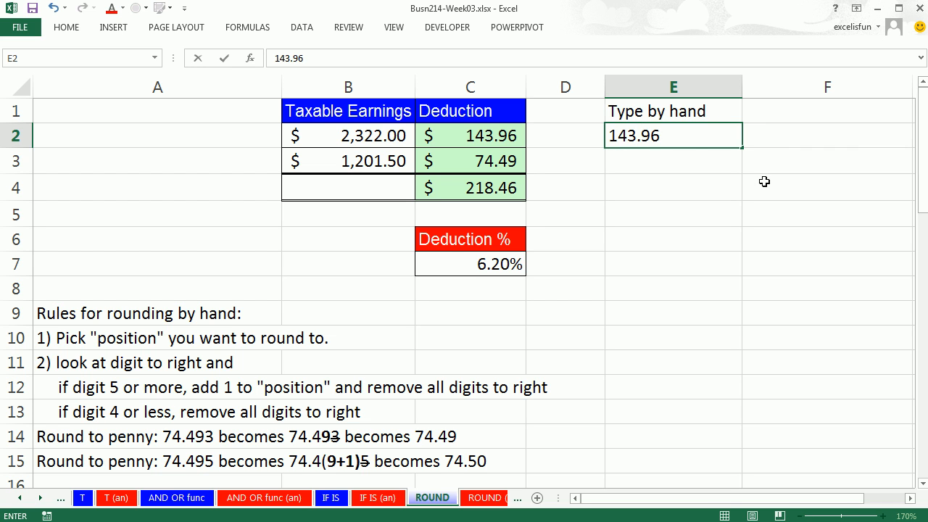
pyautogui.write('74.49')
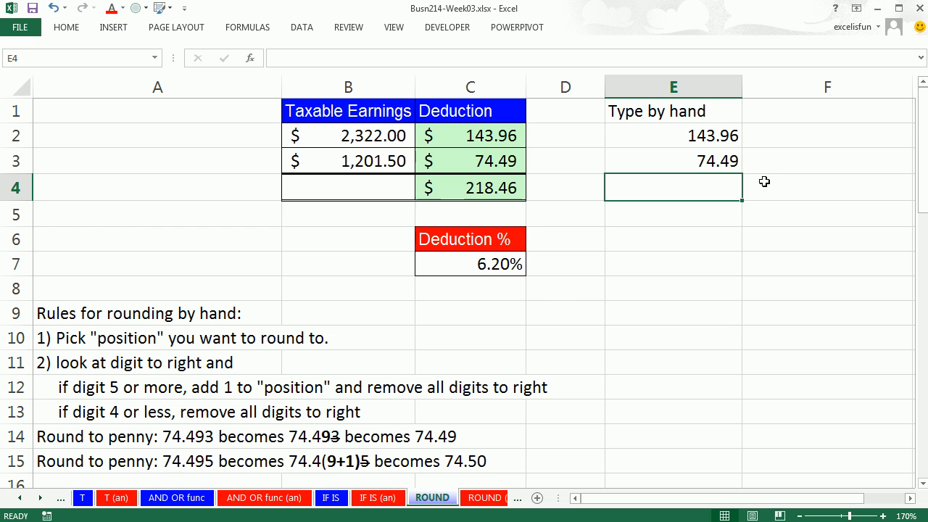
pyautogui.write('218.45')
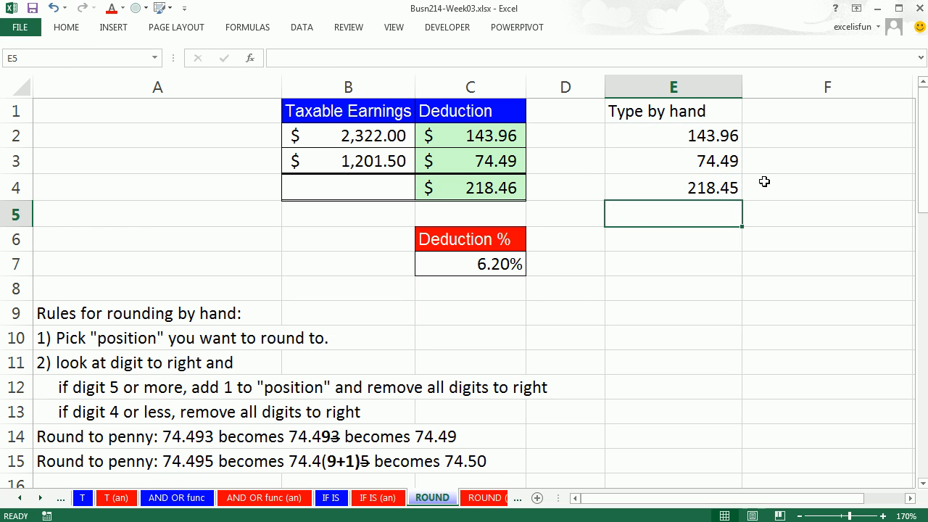
pyautogui.moveTo(695, 166)
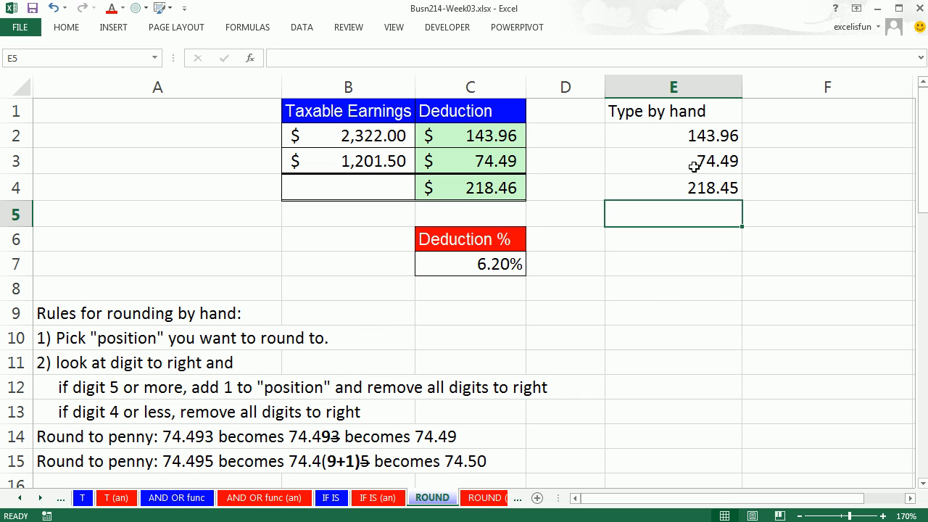
pyautogui.moveTo(528, 163)
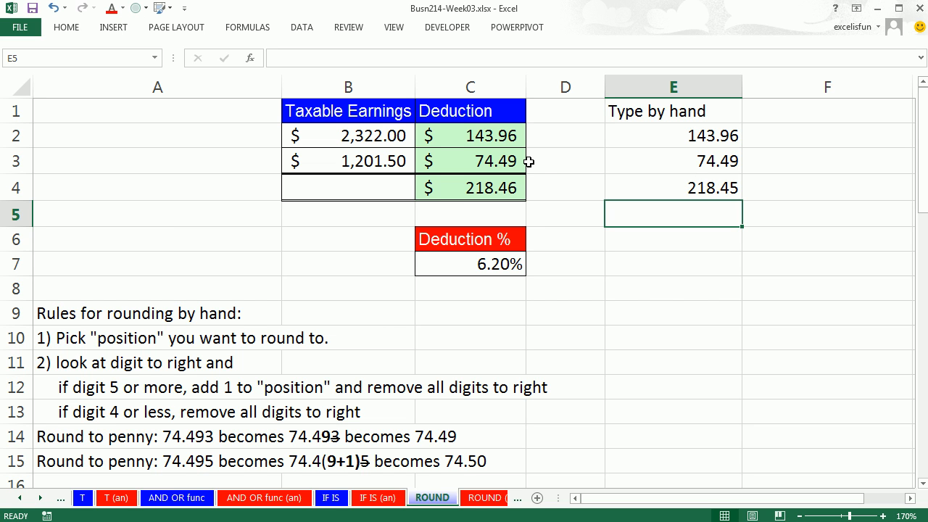
pyautogui.moveTo(531, 113)
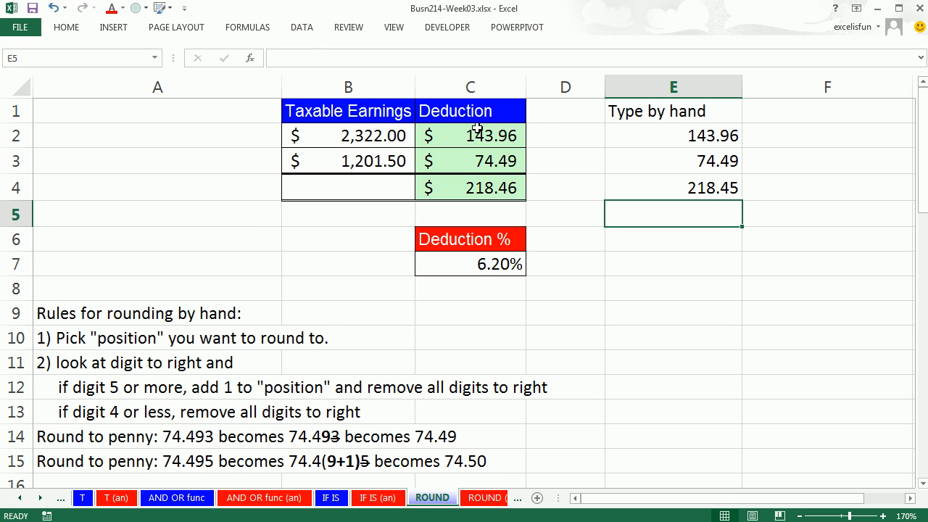
# - Display C2:C4 with three decimals (143.964, 74.493, 218.457), keeping the total at three after a two-decimal try
pyautogui.click(469, 134)
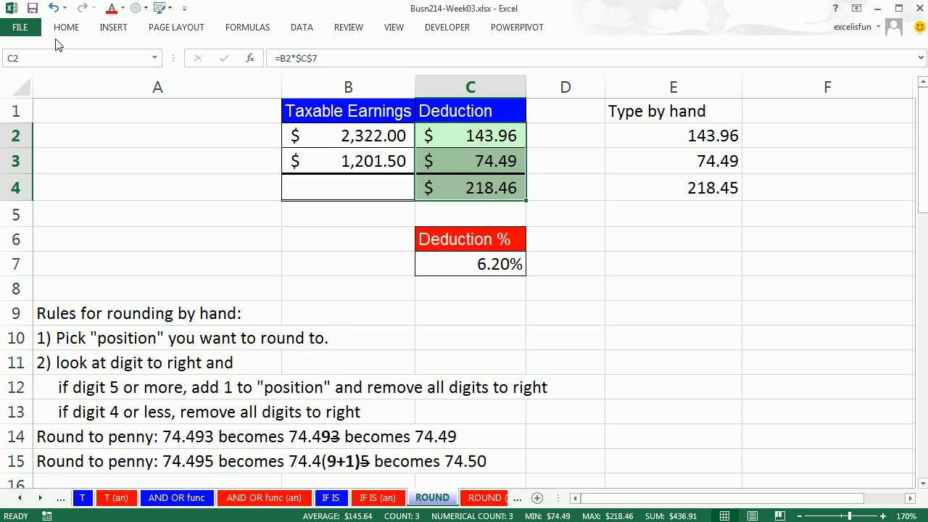
pyautogui.moveTo(210, 258)
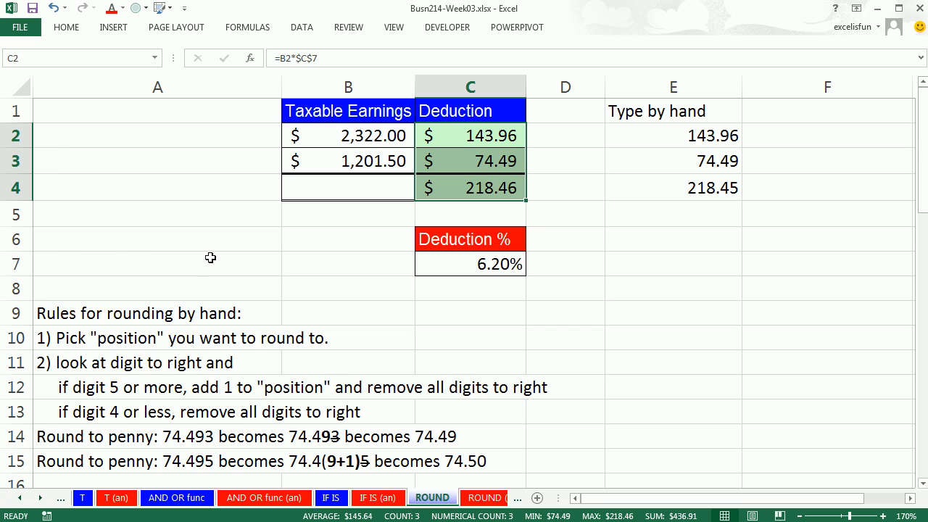
pyautogui.click(66, 26)
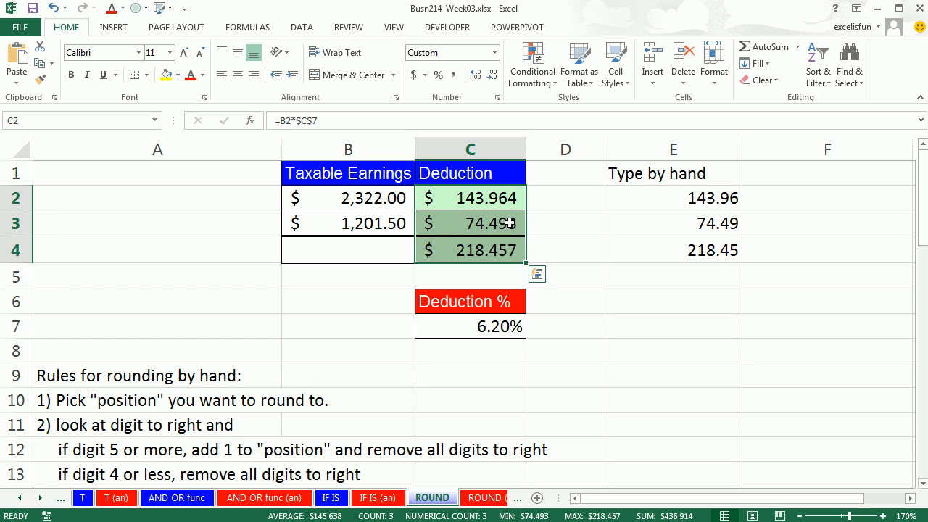
pyautogui.moveTo(513, 219)
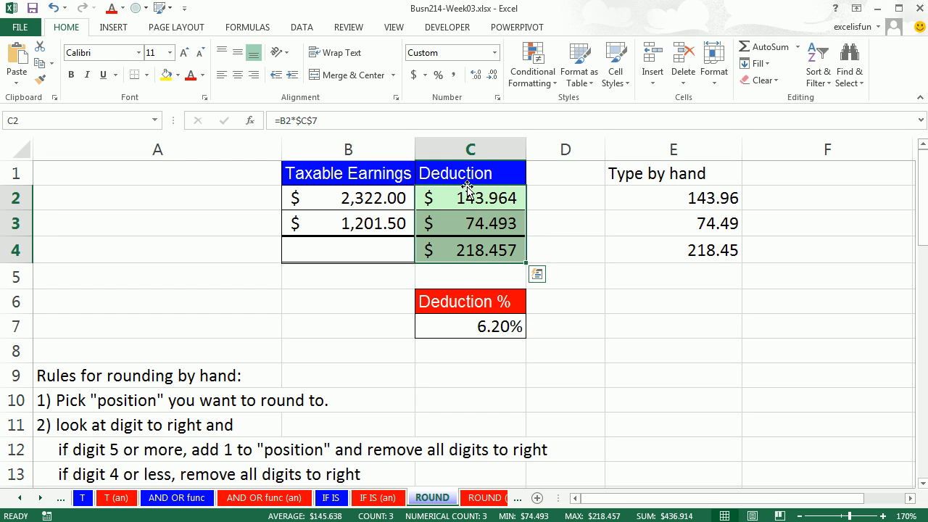
pyautogui.moveTo(519, 203)
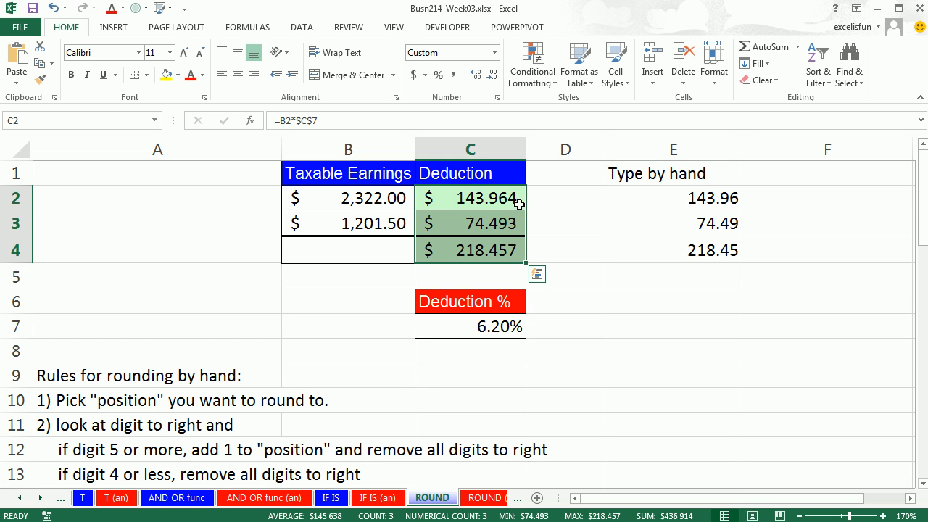
pyautogui.moveTo(516, 251)
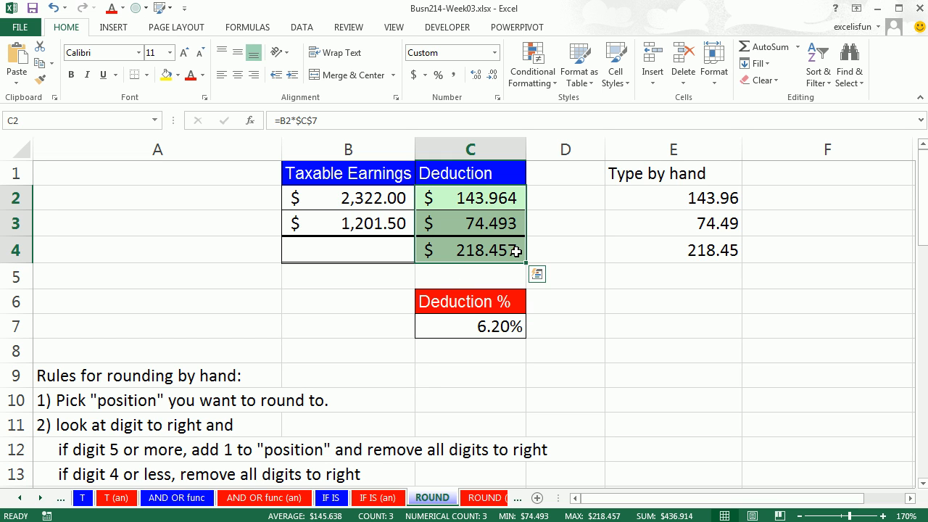
pyautogui.click(470, 250)
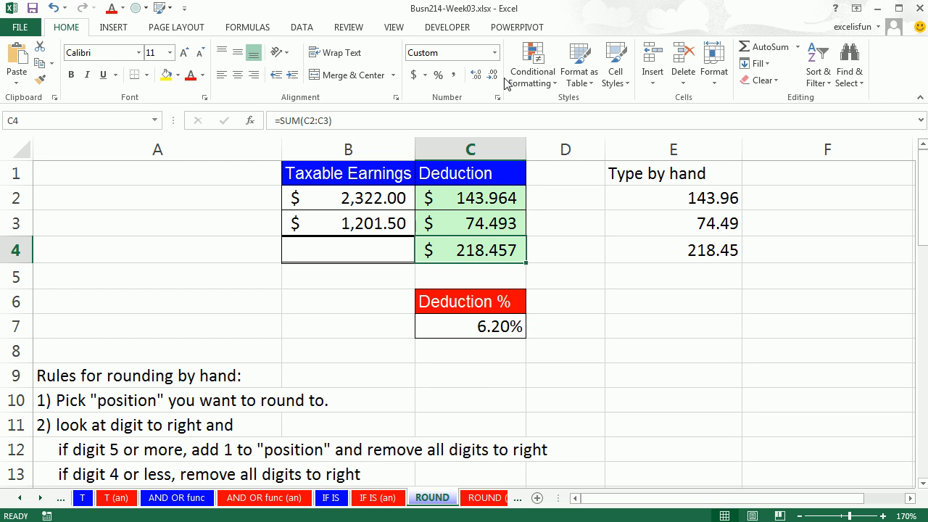
pyautogui.click(493, 75)
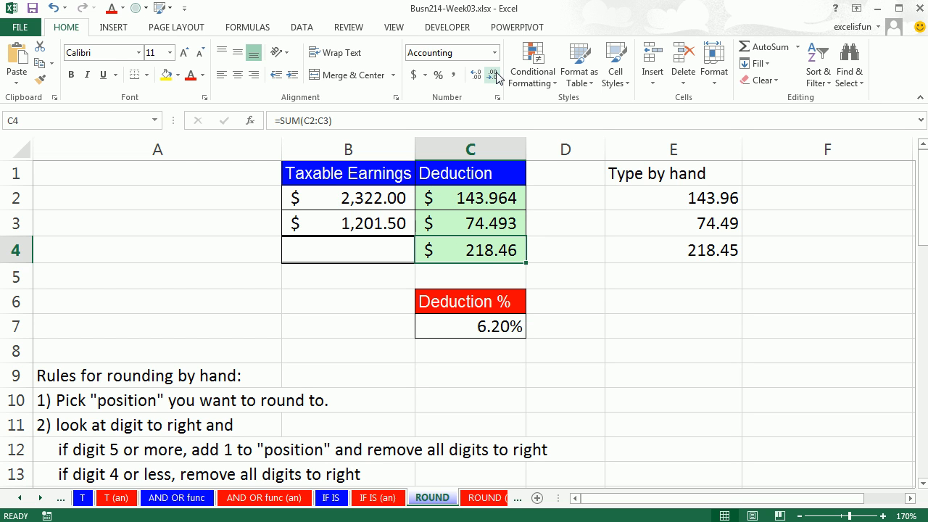
pyautogui.click(496, 76)
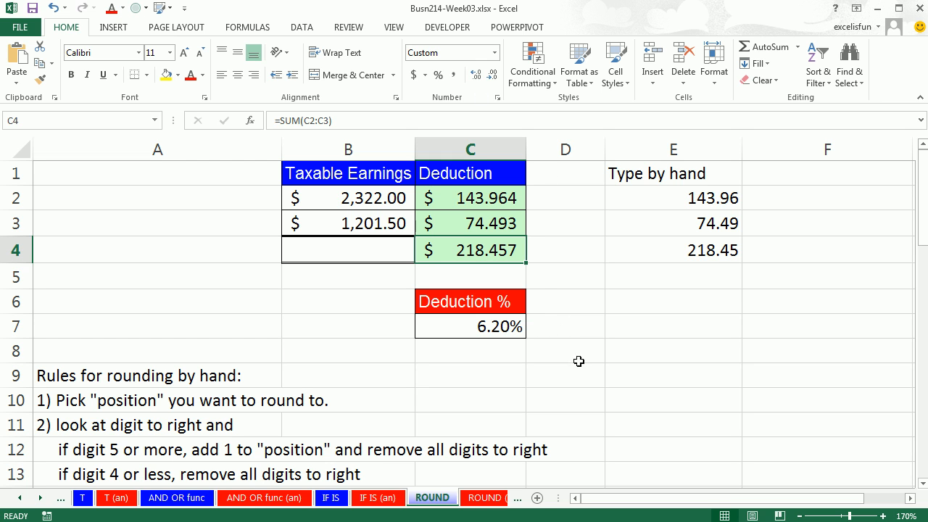
pyautogui.moveTo(545, 323)
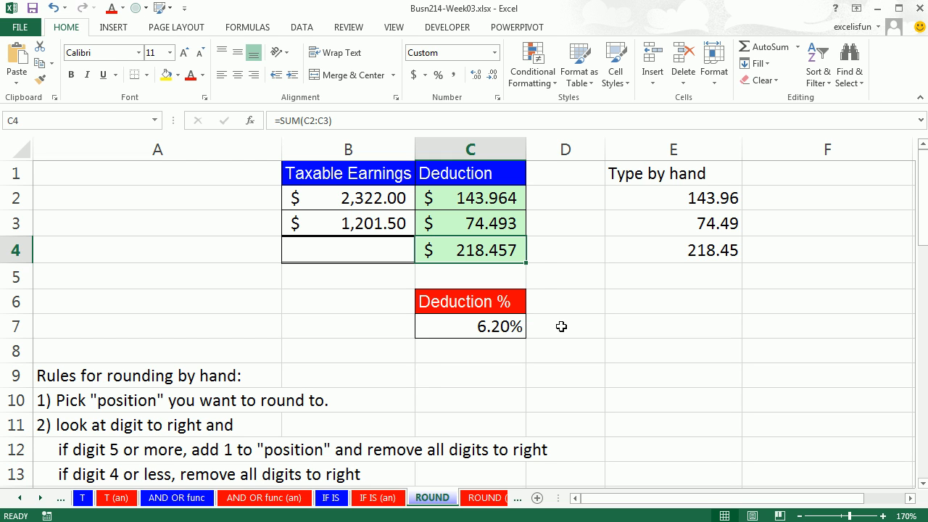
pyautogui.moveTo(563, 322)
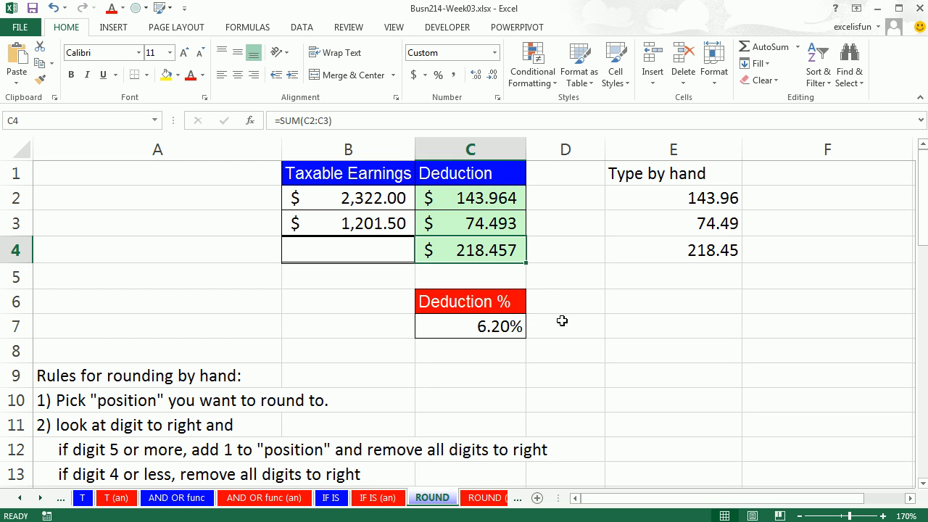
pyautogui.moveTo(560, 297)
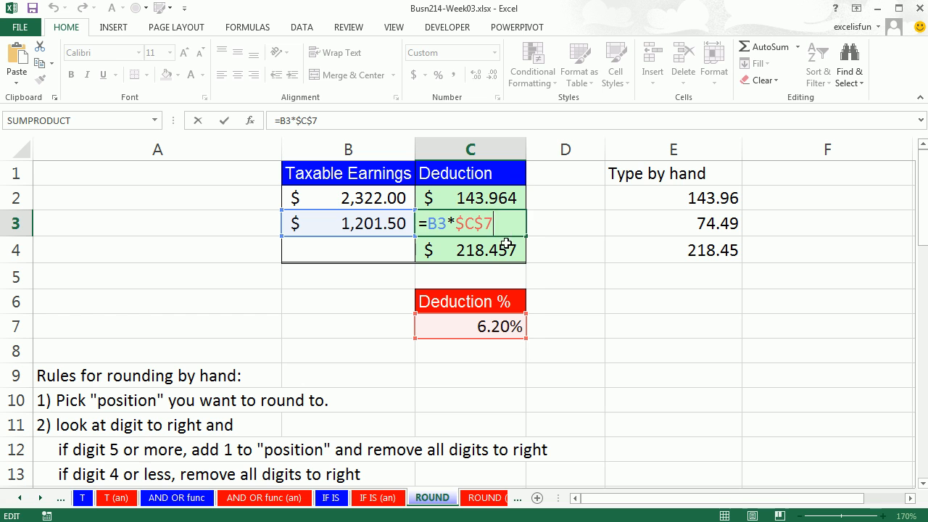
# - Re-enter =SUM(C2:C3) in C4 and start the rounding notes in E7
pyautogui.write('=SUM(C2:C3)')
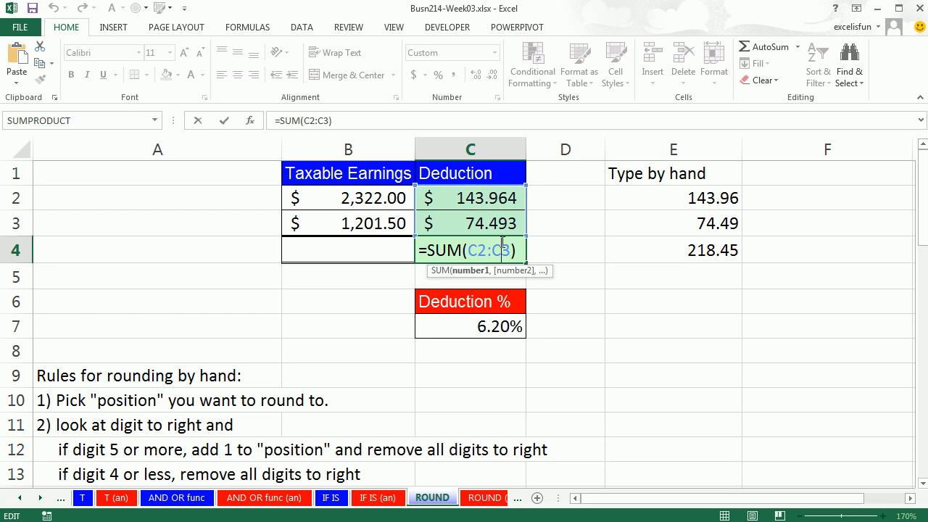
pyautogui.press('Enter')
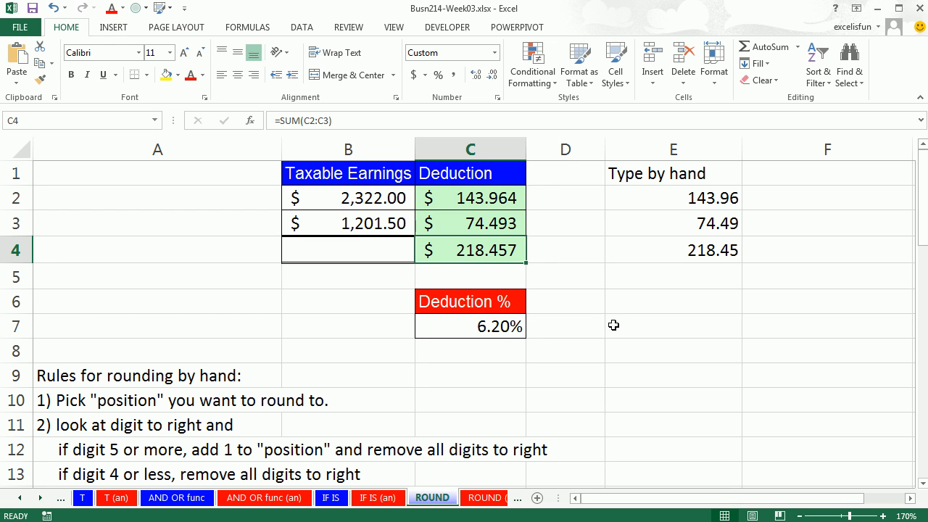
pyautogui.click(673, 374)
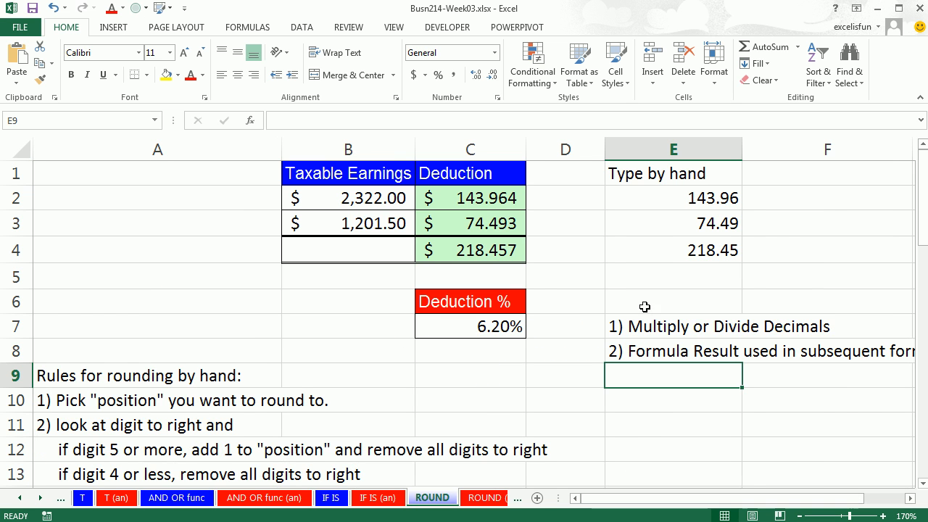
# - Add a 'Use RO' heading in E6 and wrap the C2 deduction formula as =ROUND(B2*$C$7,
pyautogui.click(673, 300)
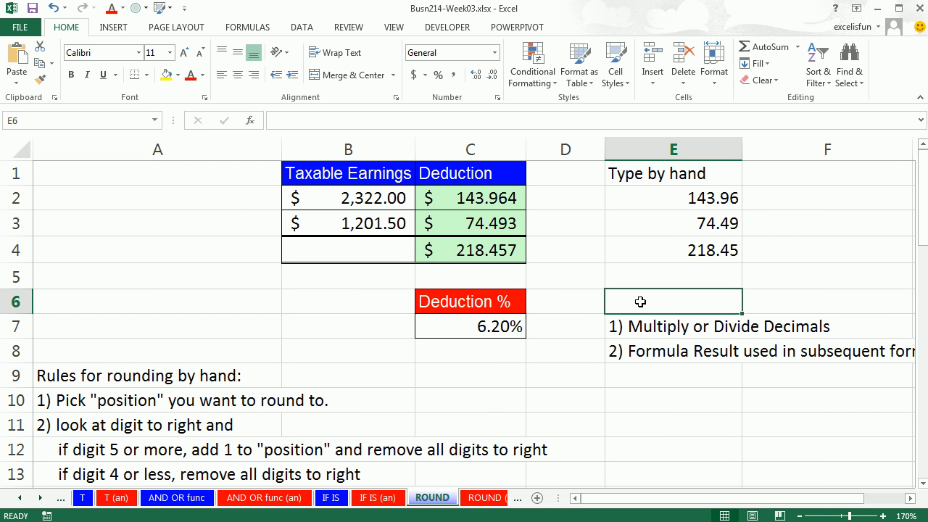
pyautogui.write('Use ROUND:')
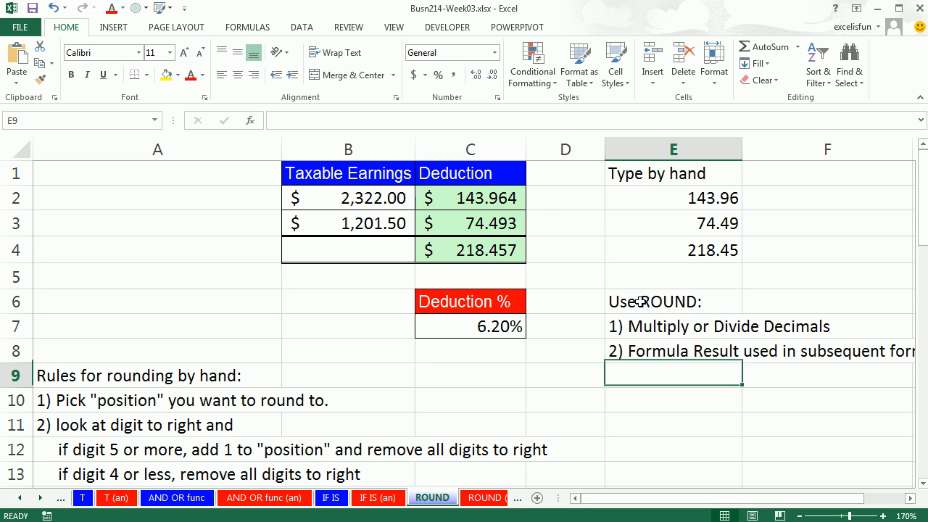
pyautogui.click(470, 197)
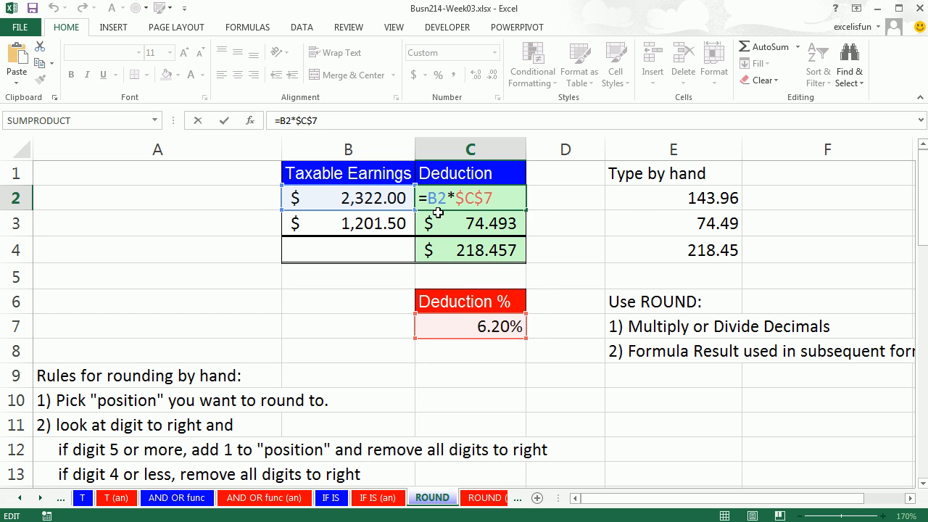
pyautogui.write('ROUND(')
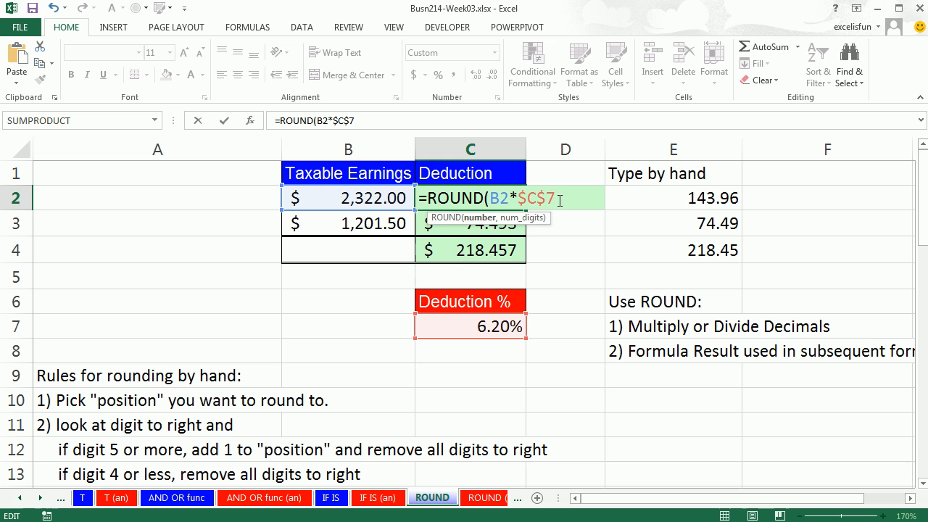
pyautogui.write(',')
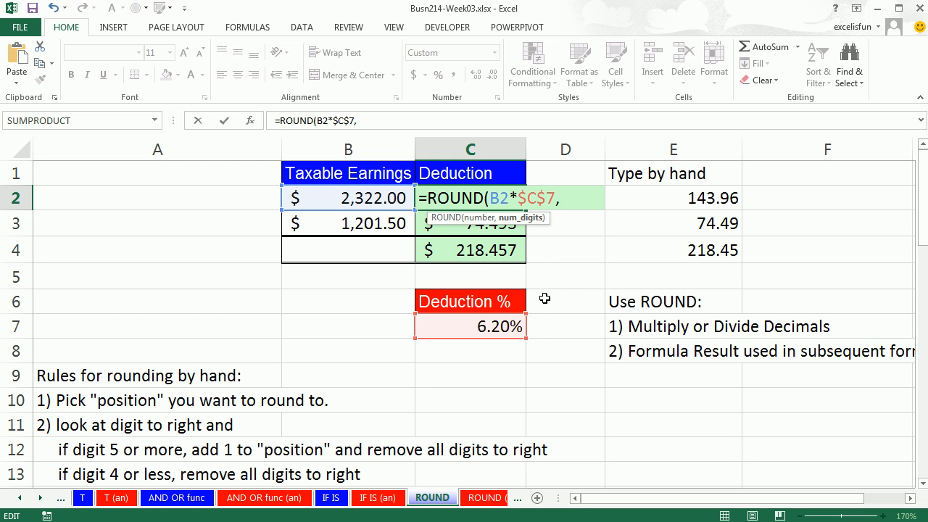
pyautogui.moveTo(557, 325)
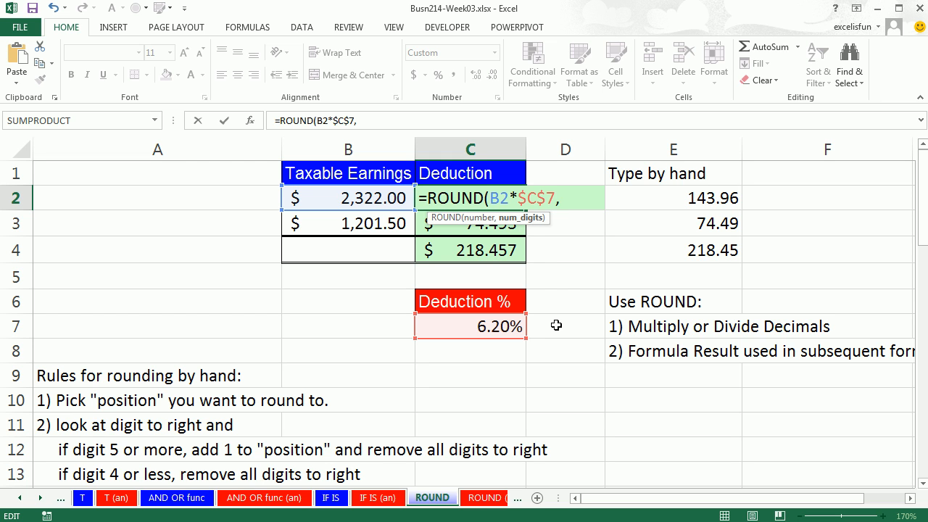
pyautogui.moveTo(529, 226)
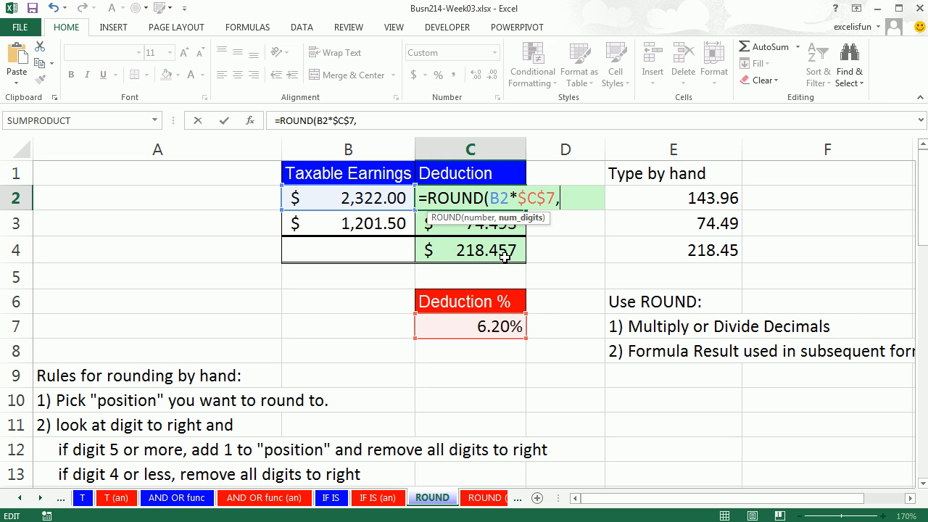
pyautogui.moveTo(518, 300)
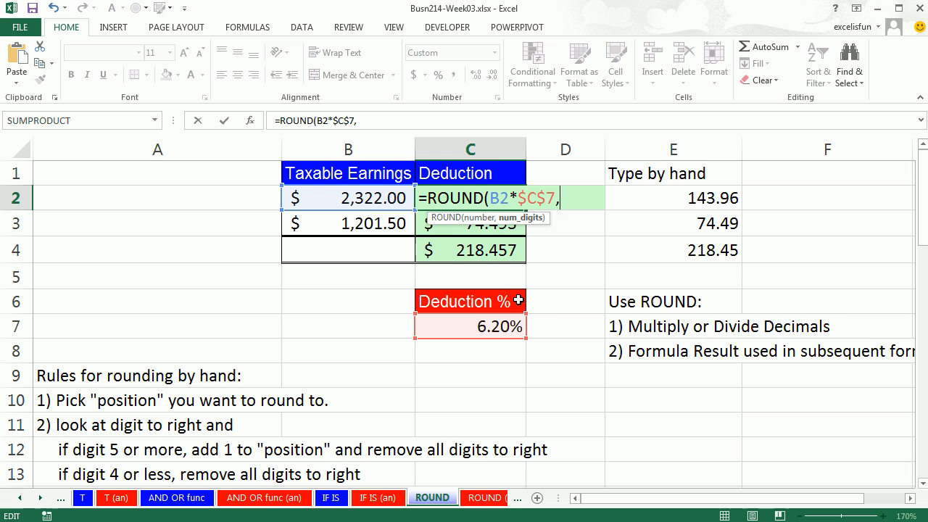
# - Trial num_digits values 2, 1, 0 and -3, then finish the formula rounding to 2 decimals
pyautogui.write('2')
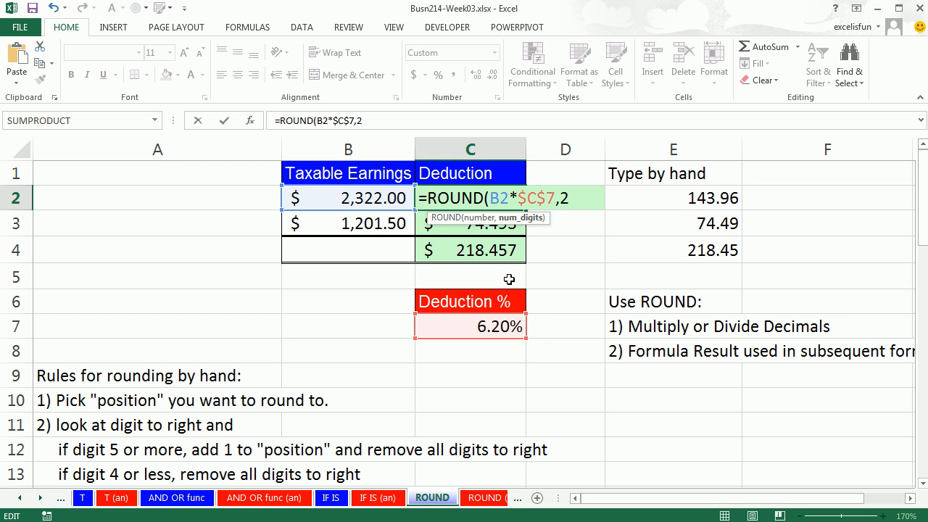
pyautogui.moveTo(521, 271)
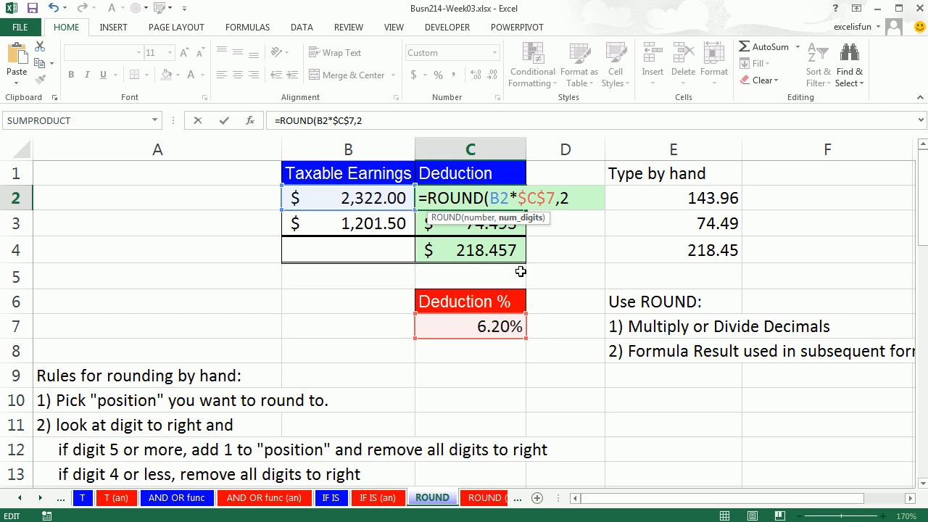
pyautogui.moveTo(517, 258)
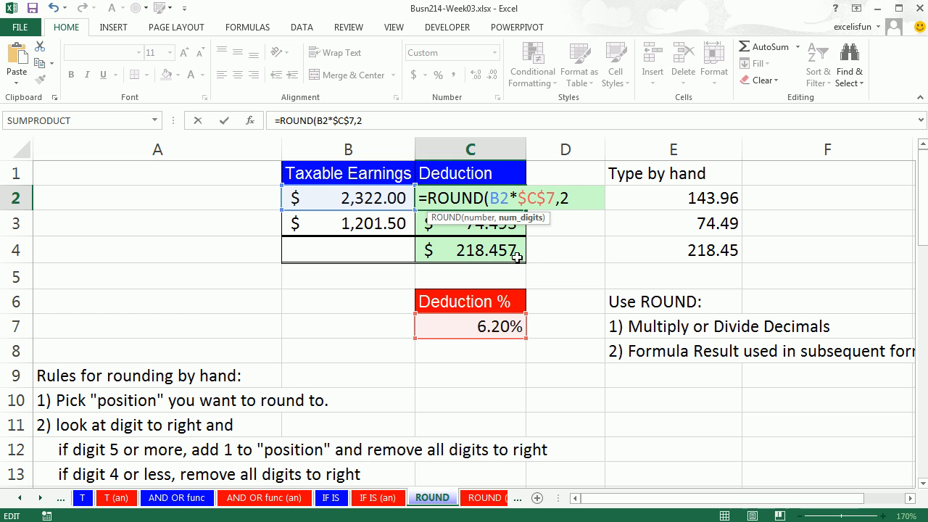
pyautogui.write('3')
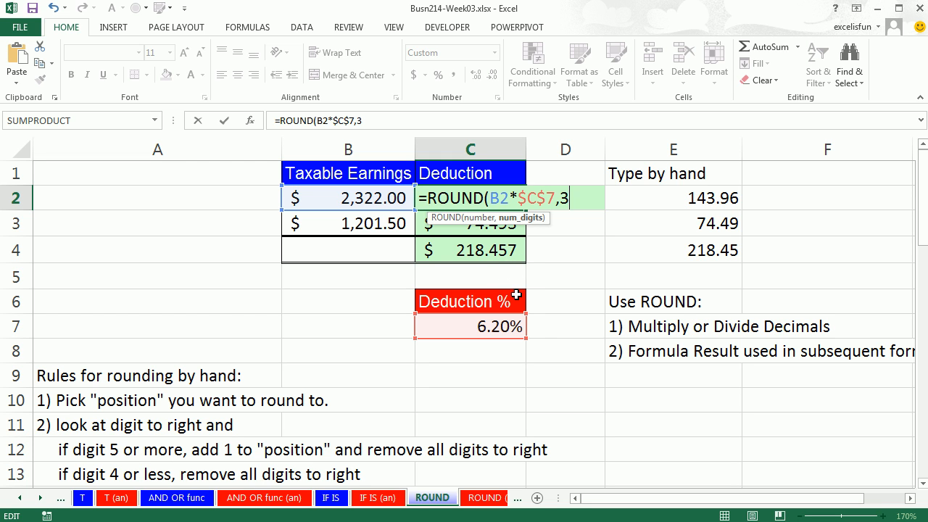
pyautogui.press('backspace')
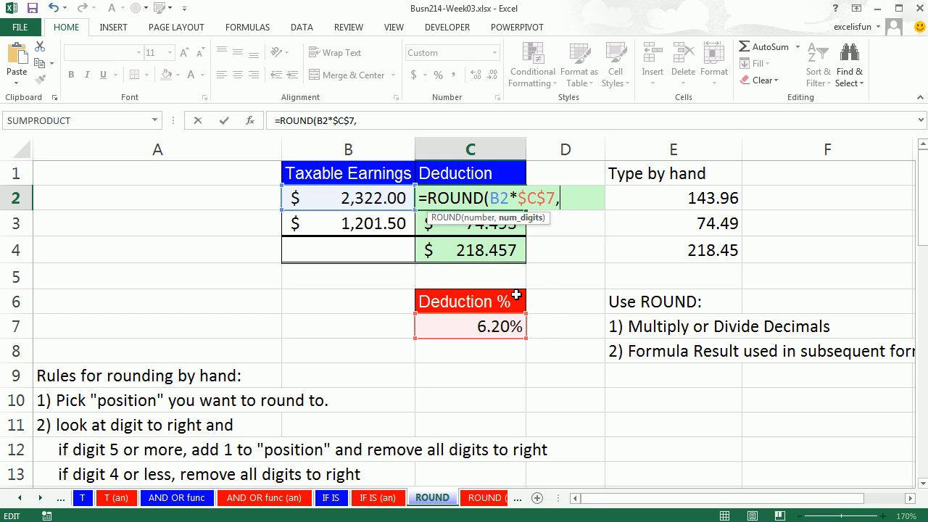
pyautogui.write('2')
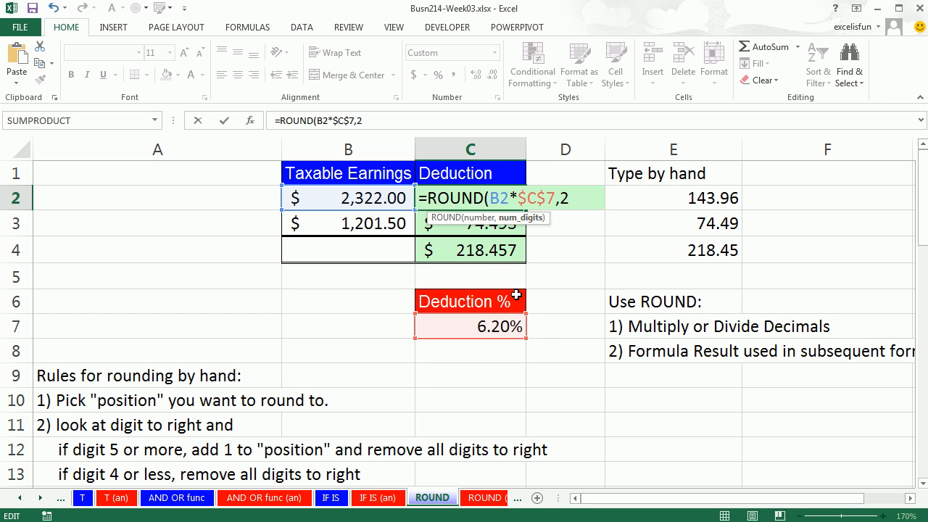
pyautogui.press('Backspace')
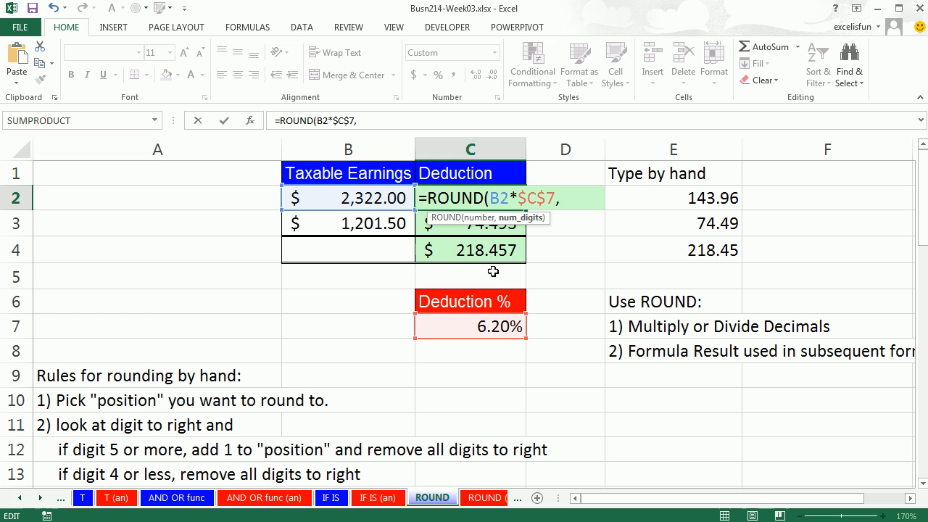
pyautogui.write('1')
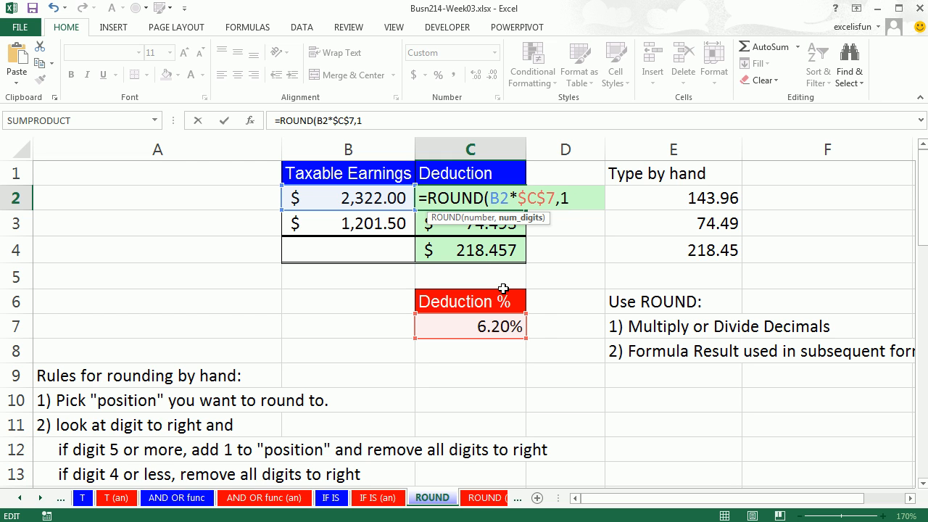
pyautogui.press('Backspace')
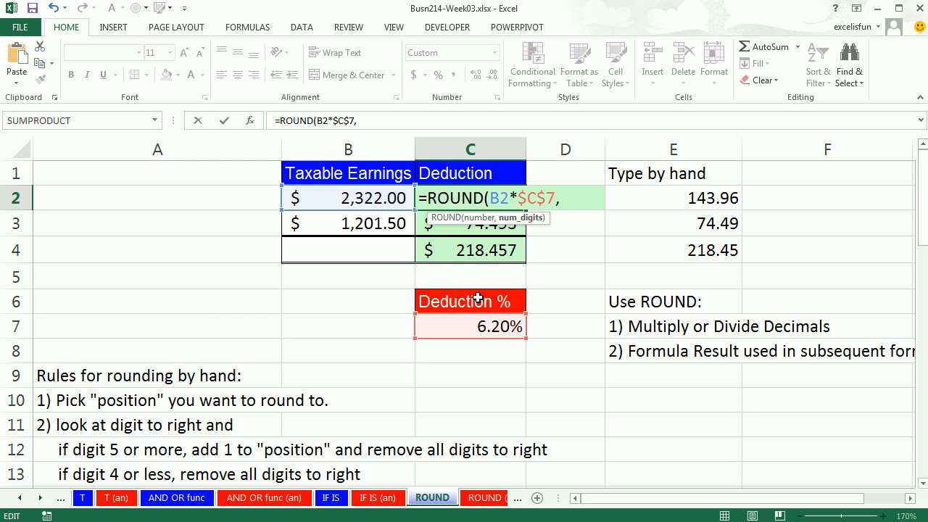
pyautogui.moveTo(480, 259)
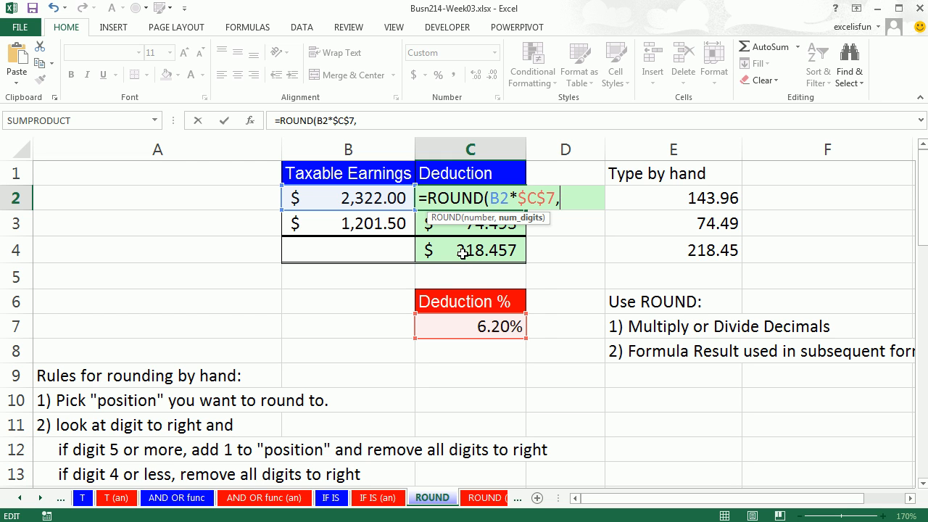
pyautogui.write('0')
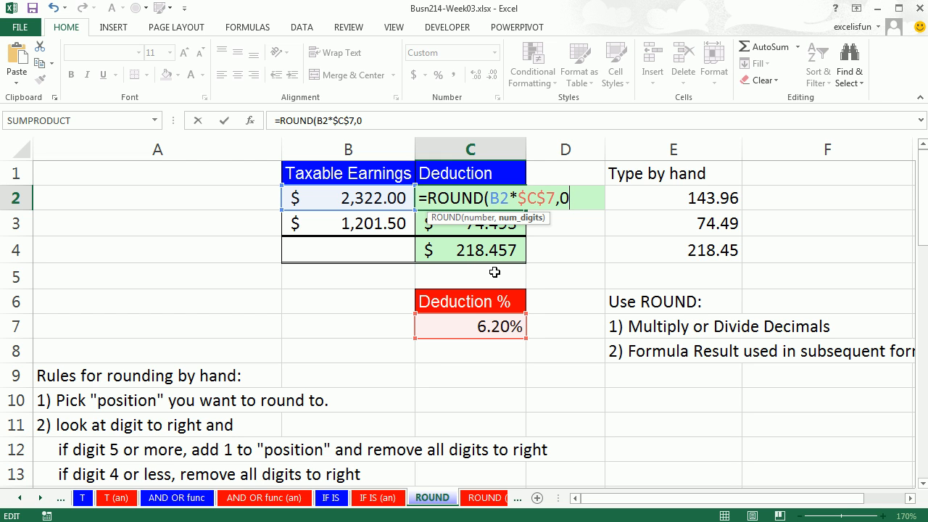
pyautogui.press('Backspace')
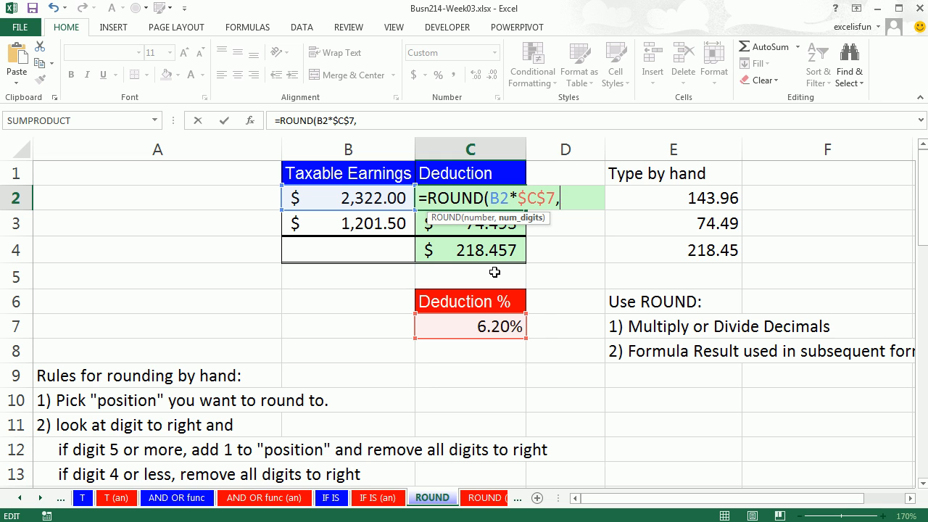
pyautogui.moveTo(485, 275)
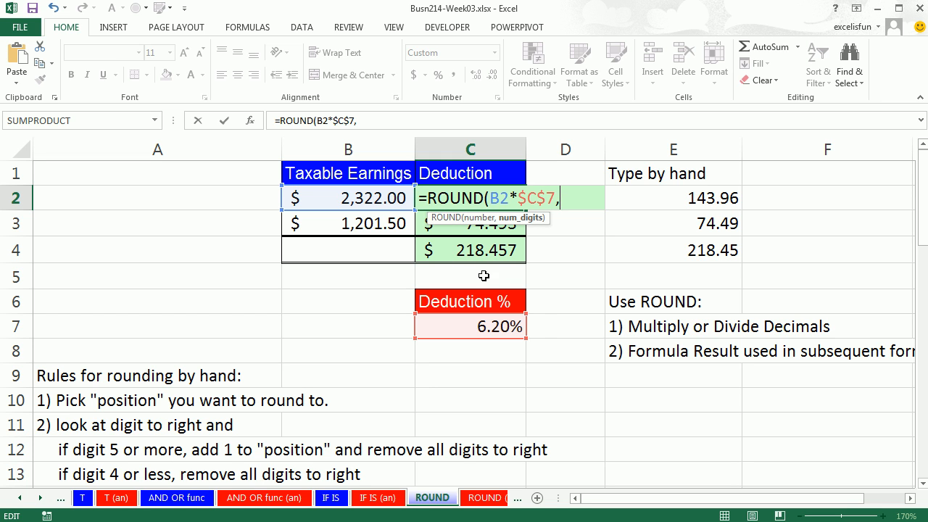
pyautogui.moveTo(472, 252)
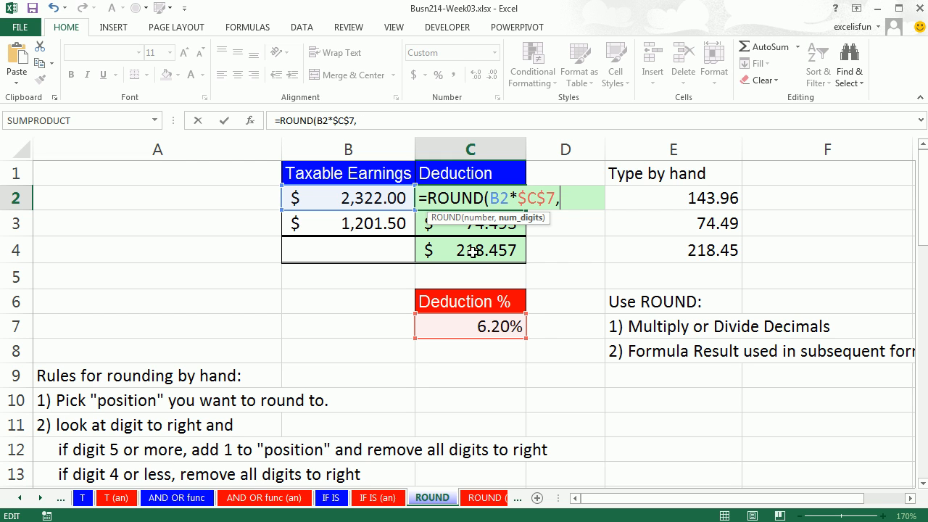
pyautogui.write('-')
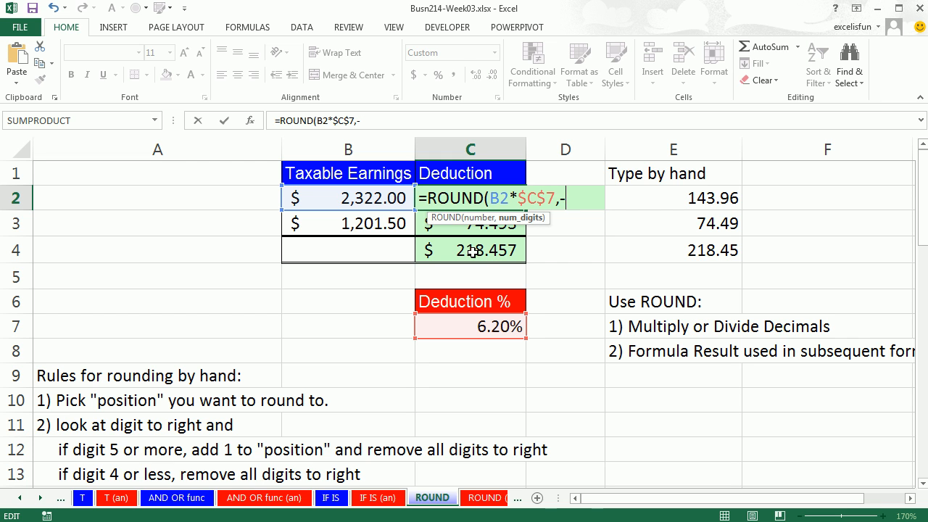
pyautogui.write('3')
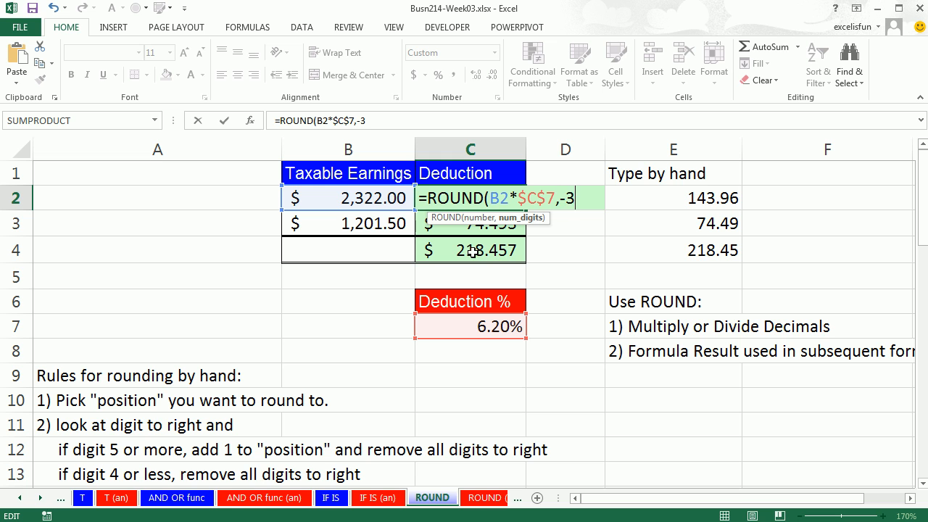
pyautogui.press('Backspace')
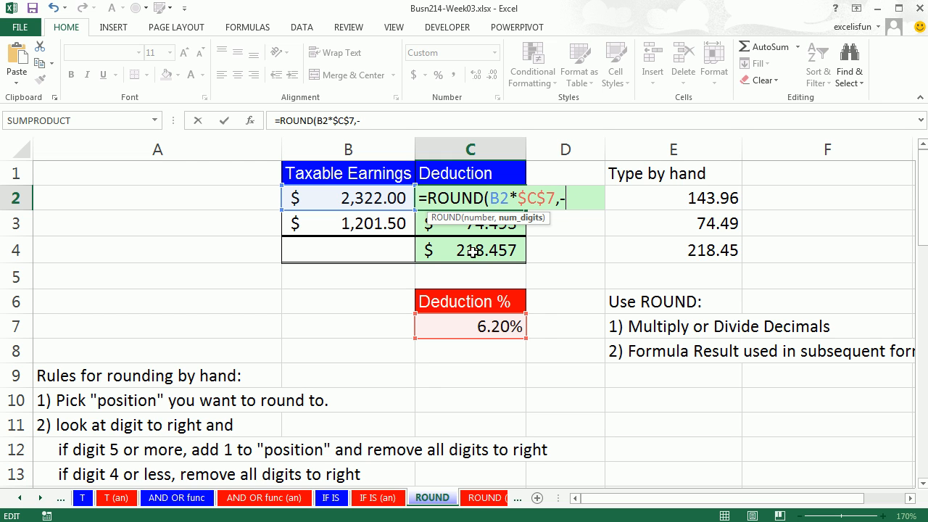
pyautogui.write('2)')
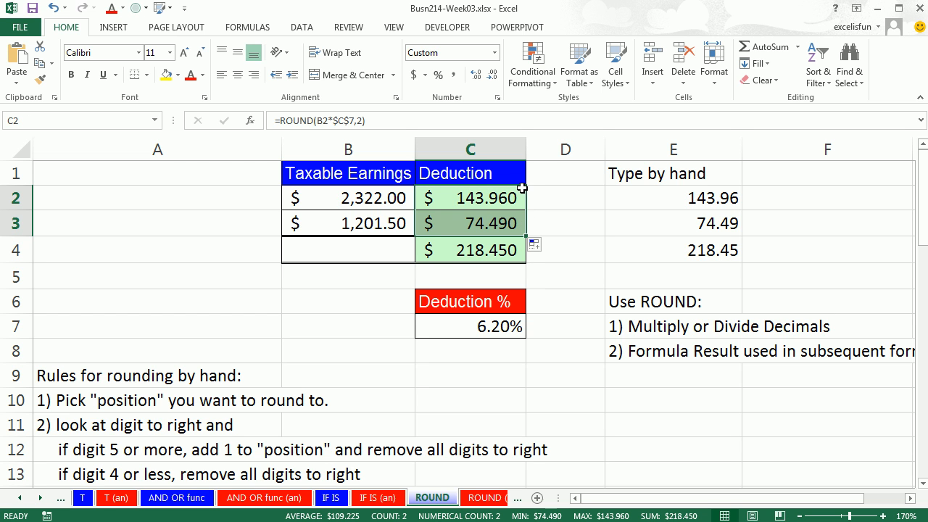
pyautogui.moveTo(531, 258)
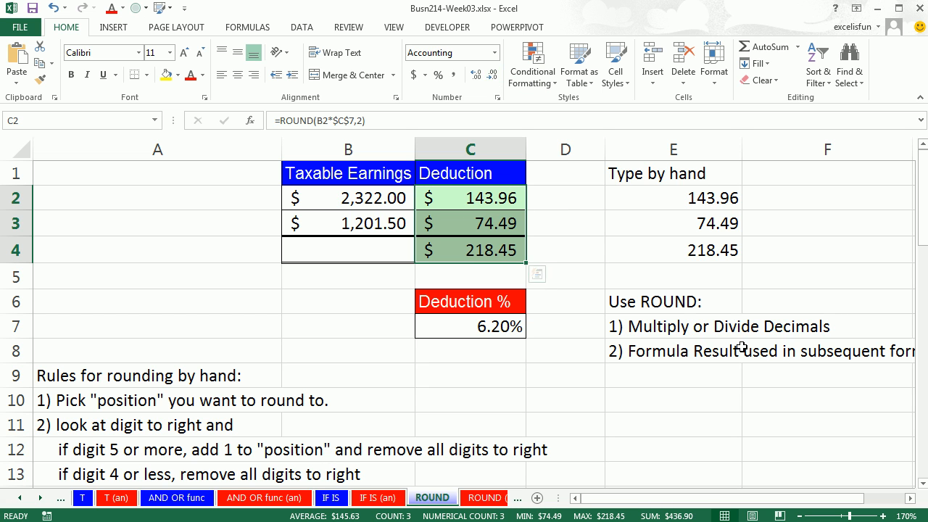
# - Enter =ROUND(B18,2), =ROUND(B19,0) and =ROUND(B20,-3) for the penny, dollar and thousands examples
pyautogui.scroll(-3)
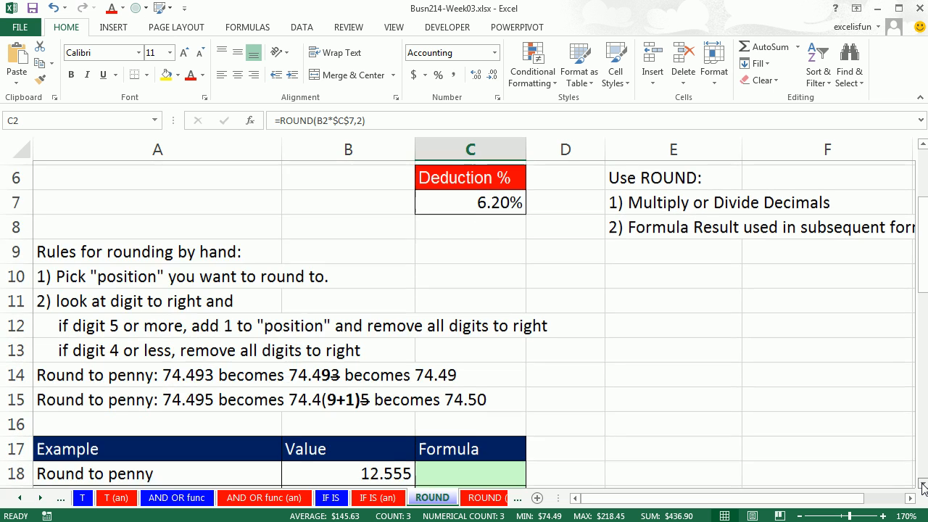
pyautogui.scroll(-3)
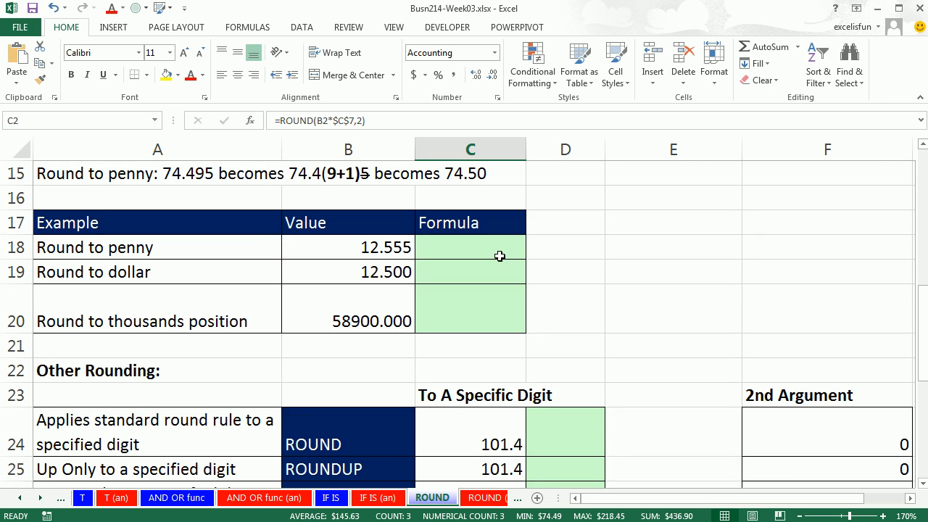
pyautogui.write('=ro')
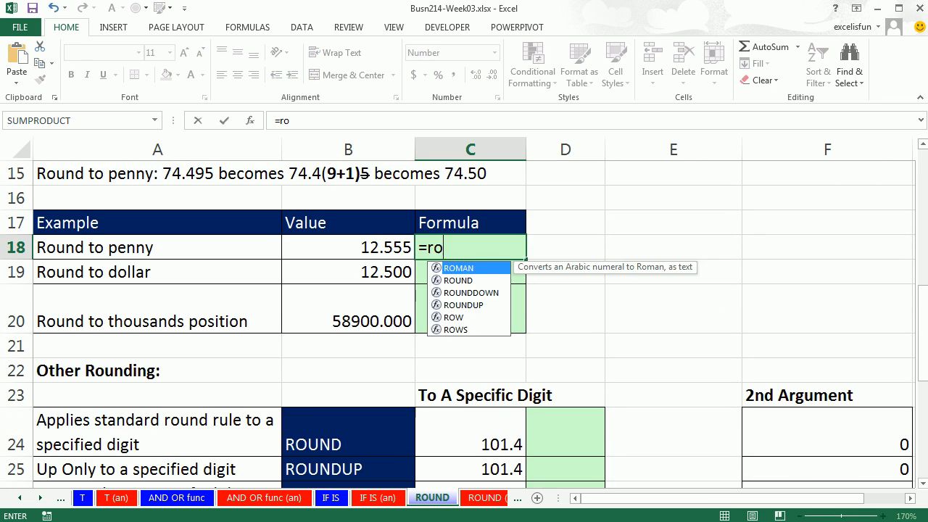
pyautogui.doubleClick(458, 279)
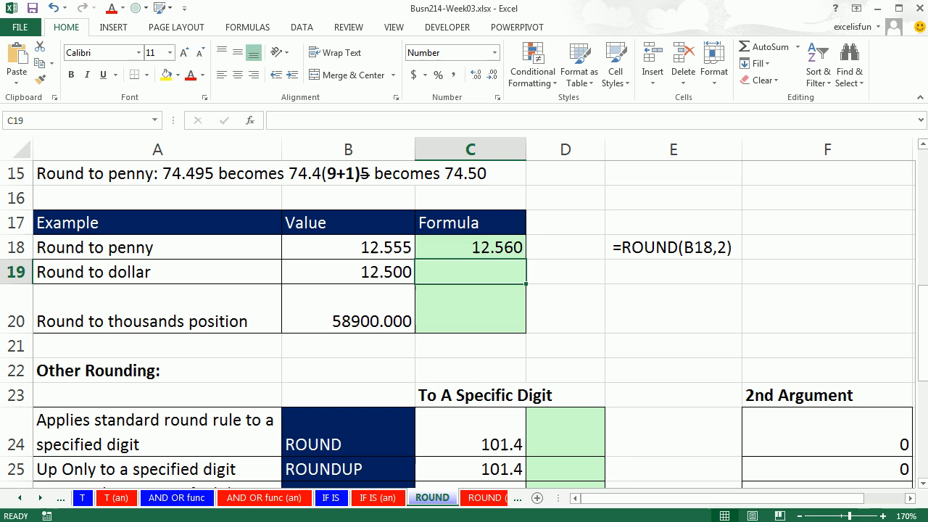
pyautogui.write('=roun')
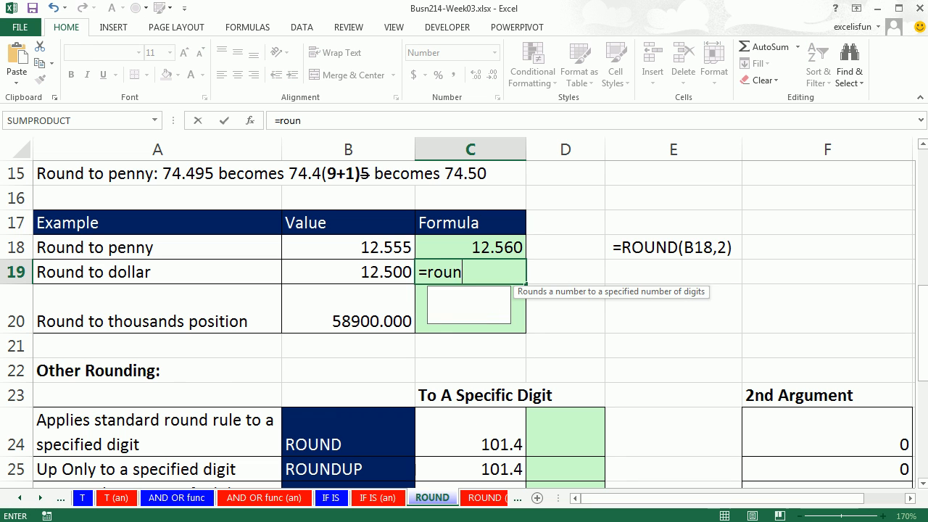
pyautogui.click(348, 271)
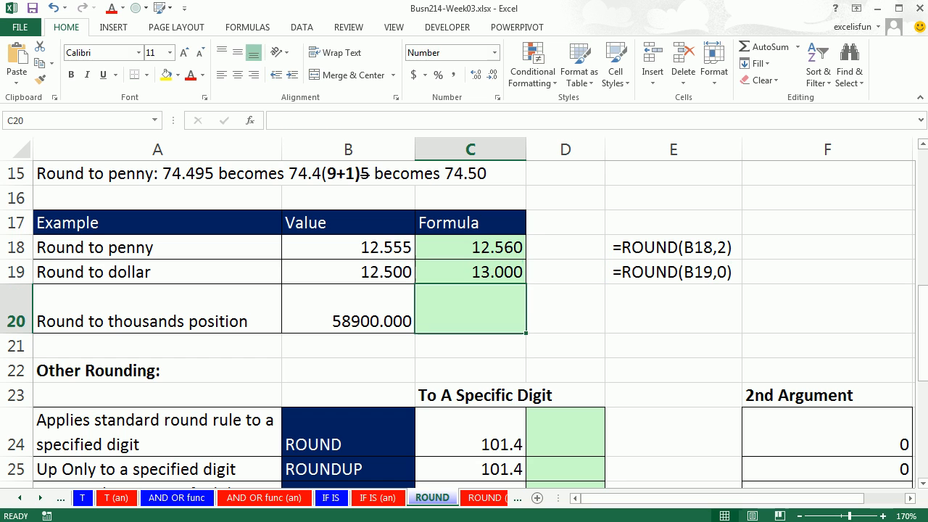
pyautogui.write('=round')
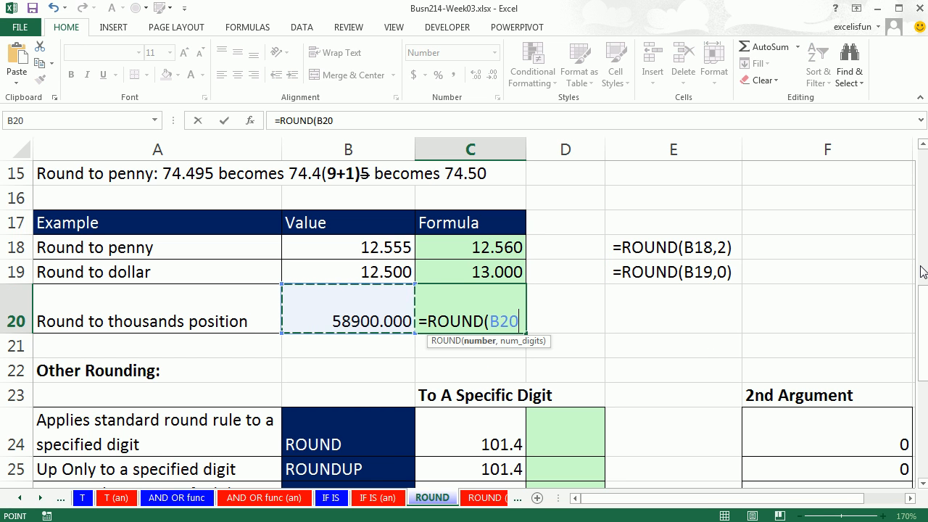
pyautogui.write(',-3)')
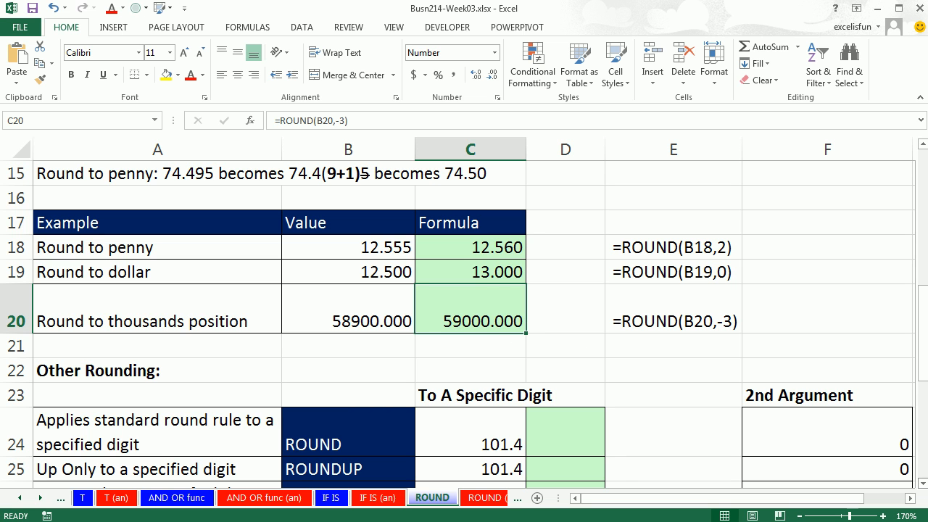
# - Enter =ROUND(C24,0) in D24 and change the ROUND row value to 101.5 so it shows 102.00
pyautogui.scroll(-3)
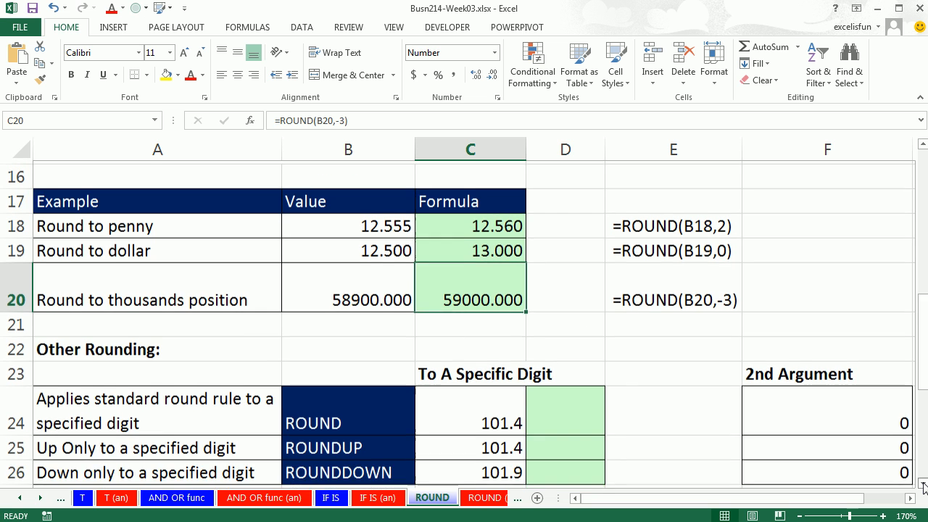
pyautogui.scroll(-3)
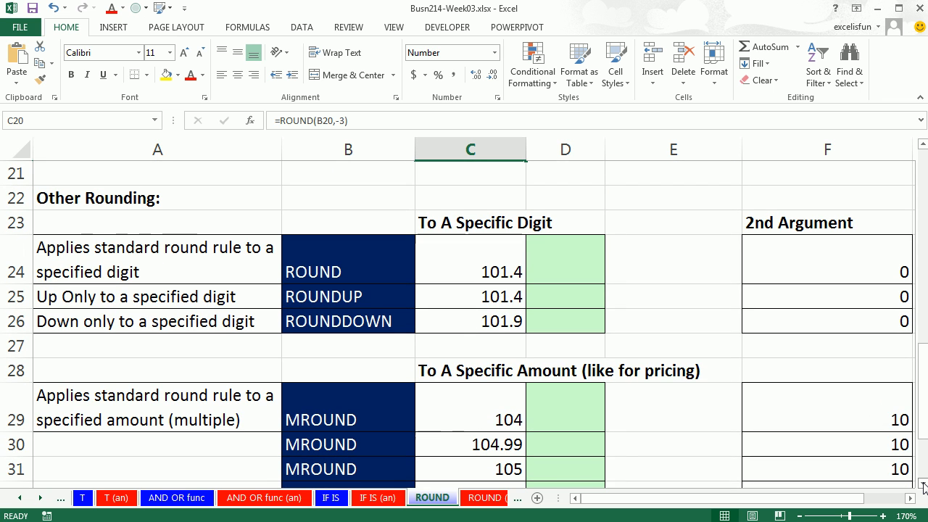
pyautogui.scroll(-3)
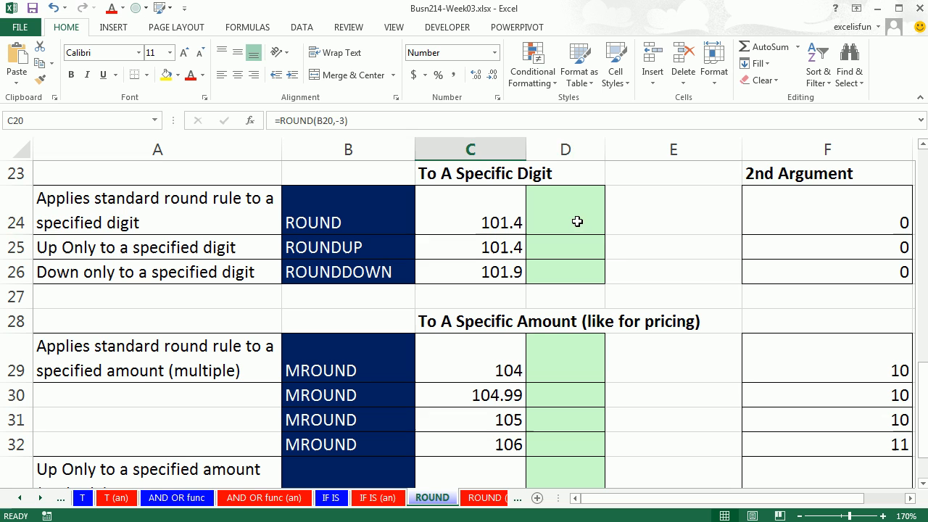
pyautogui.click(565, 209)
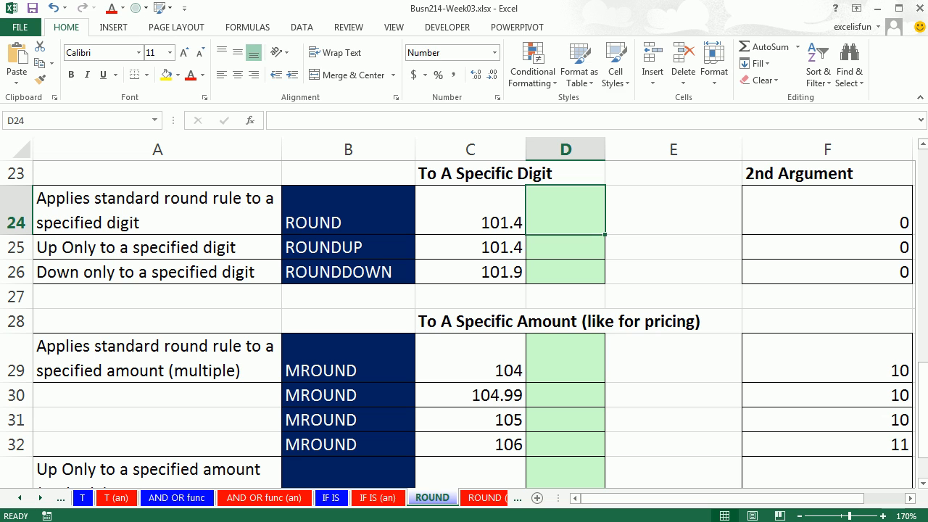
pyautogui.write('=ROUND(')
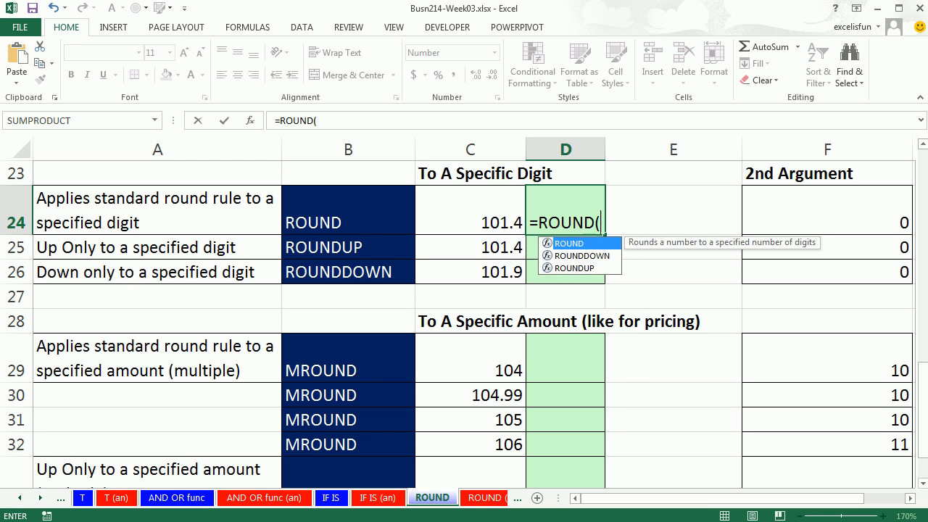
pyautogui.write('C24,0)')
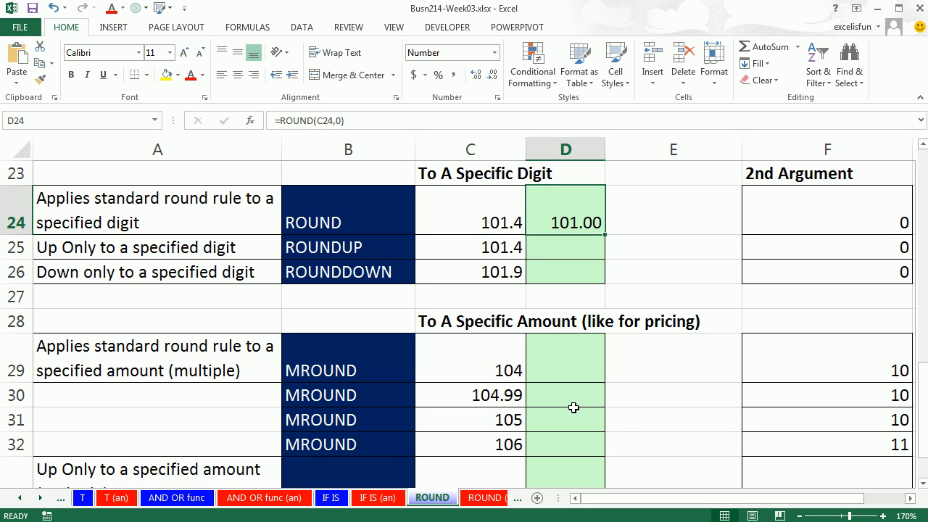
pyautogui.doubleClick(469, 223)
pyautogui.write('101.5')
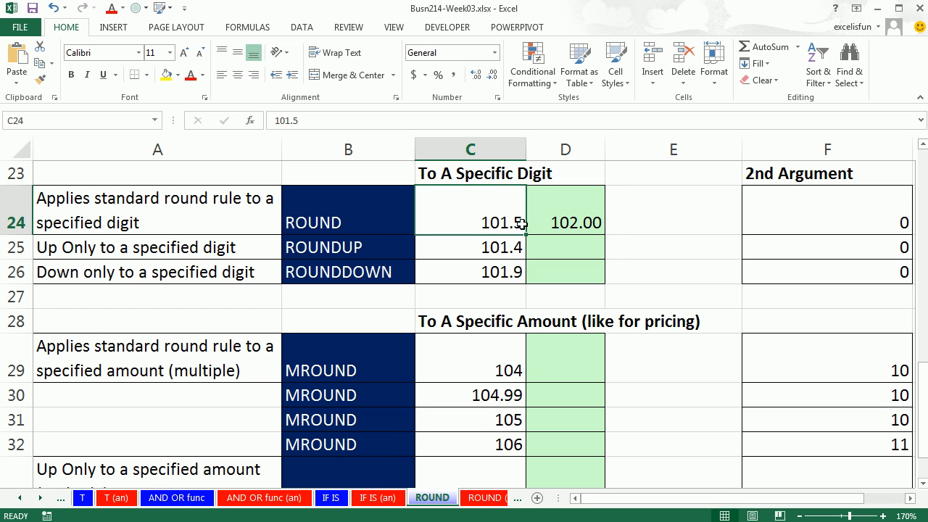
pyautogui.moveTo(548, 229)
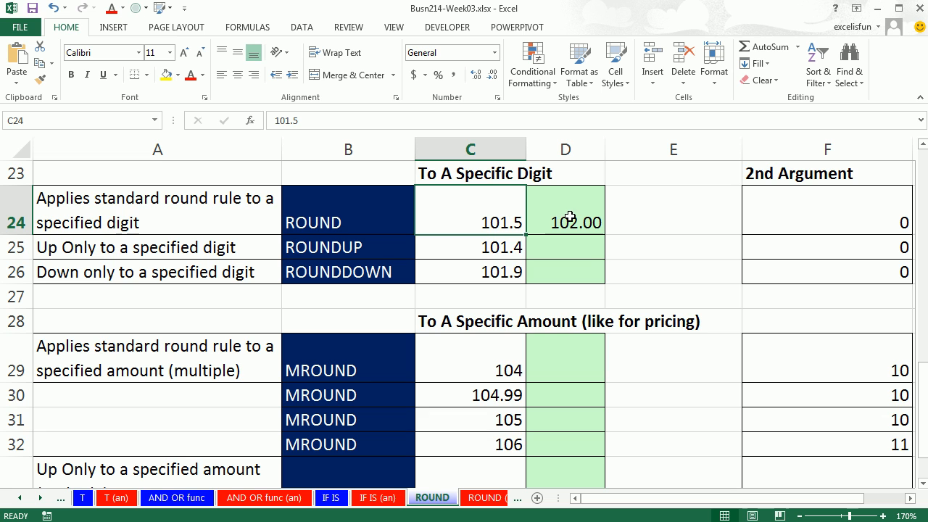
pyautogui.moveTo(573, 238)
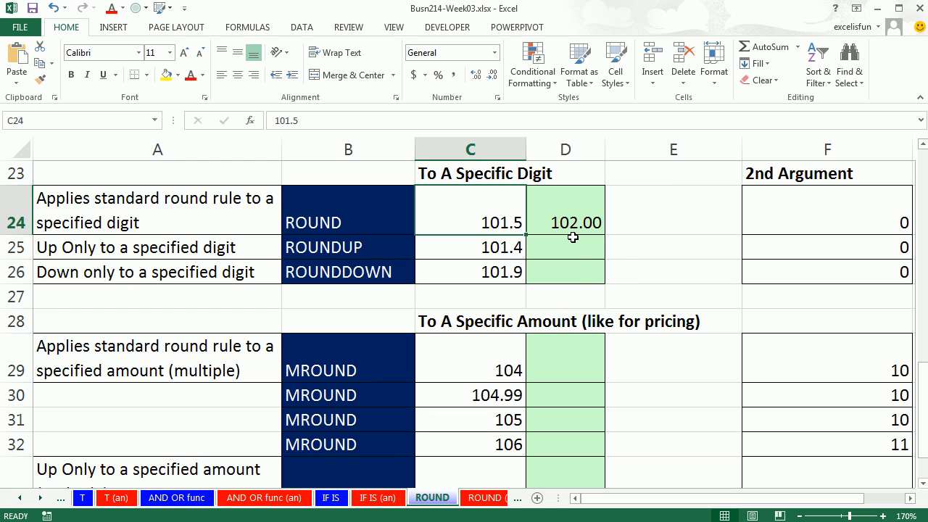
pyautogui.moveTo(548, 249)
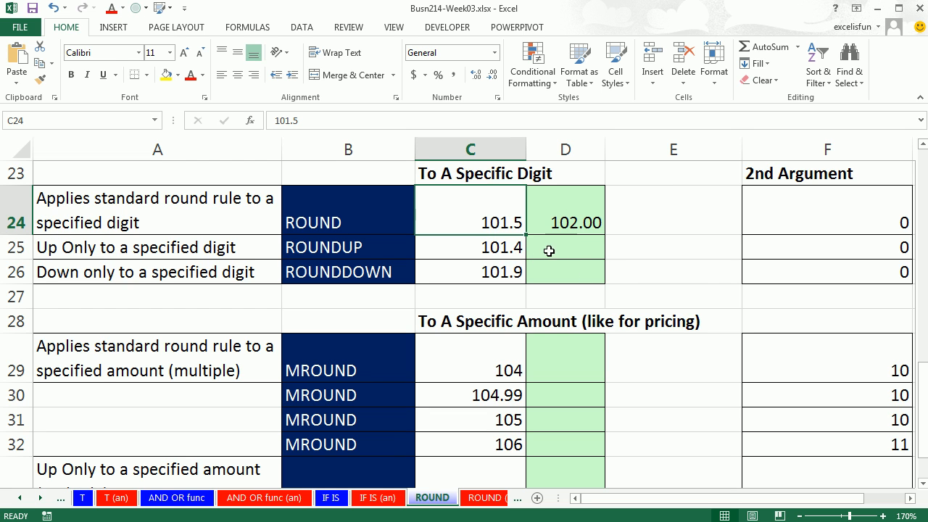
# - Enter =ROUNDUP(C25,0) and =ROUNDDOWN(C26,0) giving 102.00 and 101.00, with C25 set to 101.000001
pyautogui.write('=ro')
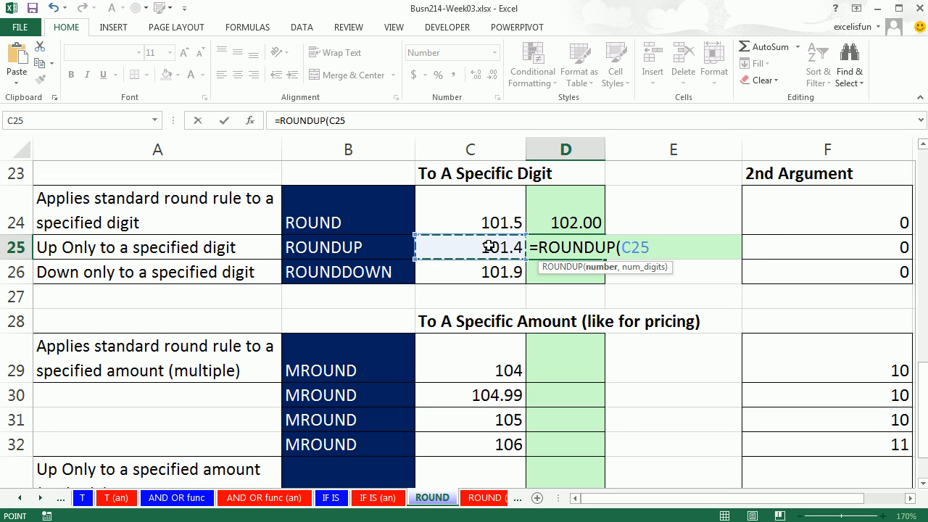
pyautogui.write(',0)')
pyautogui.click(469, 246)
pyautogui.write('101.000001')
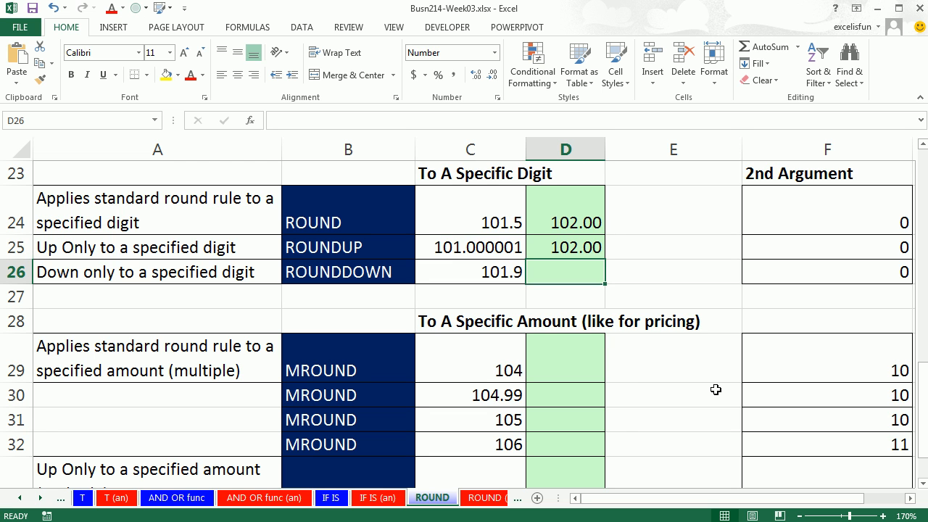
pyautogui.write('=round')
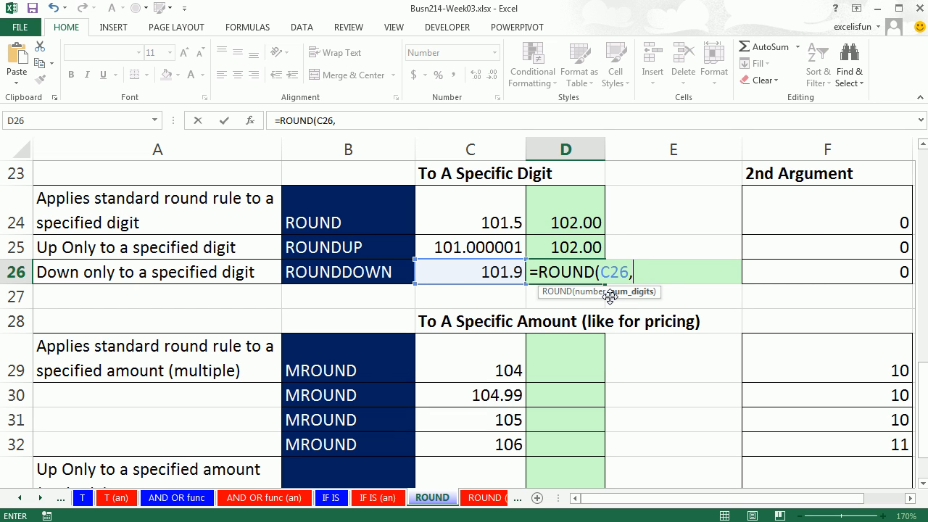
pyautogui.write('0)')
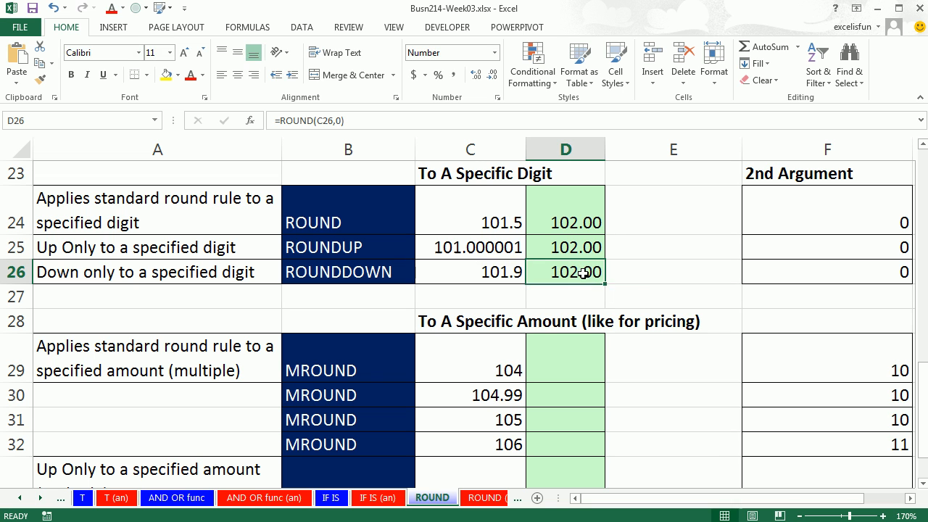
pyautogui.write('d')
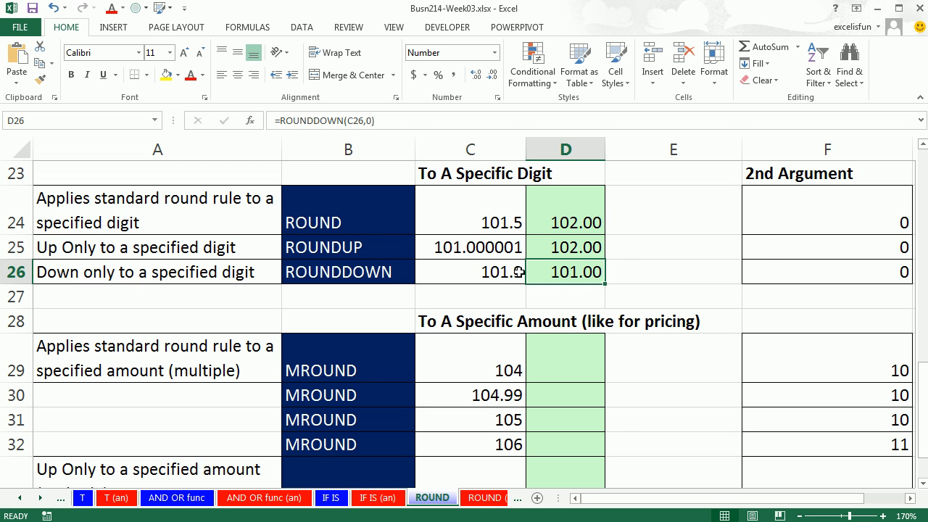
pyautogui.doubleClick(470, 273)
pyautogui.write('101.0001')
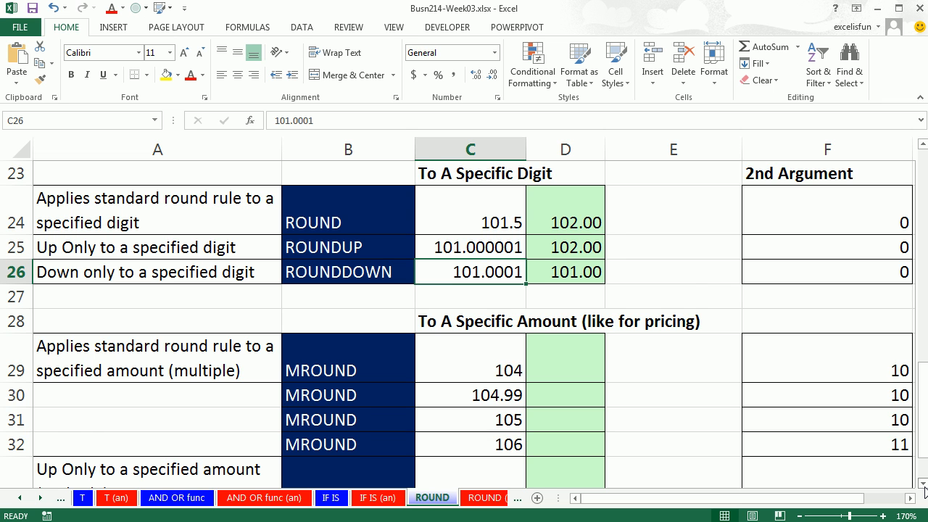
# - Set C26 to 101.0001, bring the MROUND, CEILING and FLOOR rows into view and select D29
pyautogui.scroll(-3)
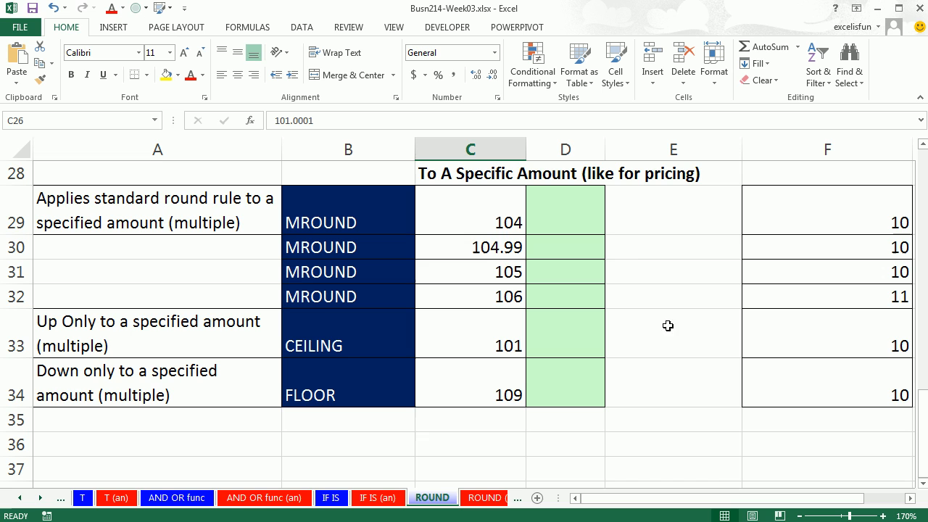
pyautogui.moveTo(289, 226)
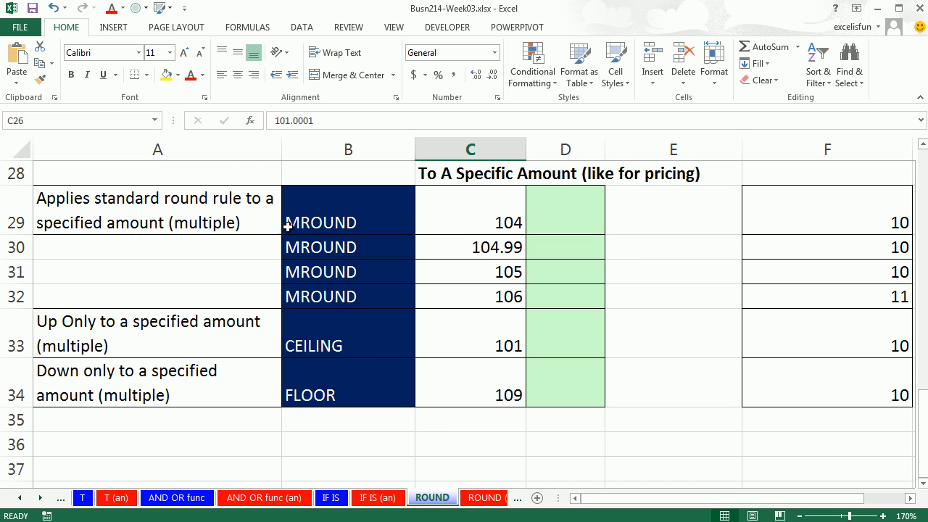
pyautogui.moveTo(313, 303)
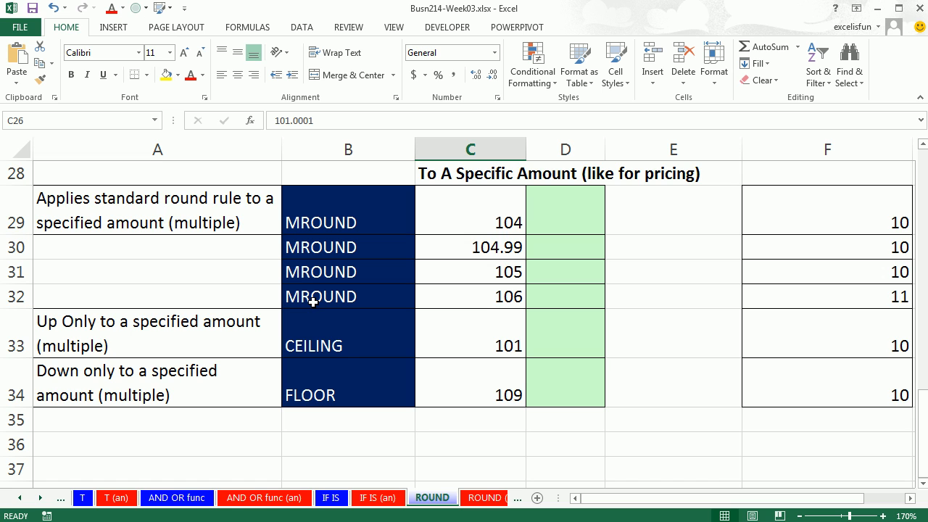
pyautogui.moveTo(377, 273)
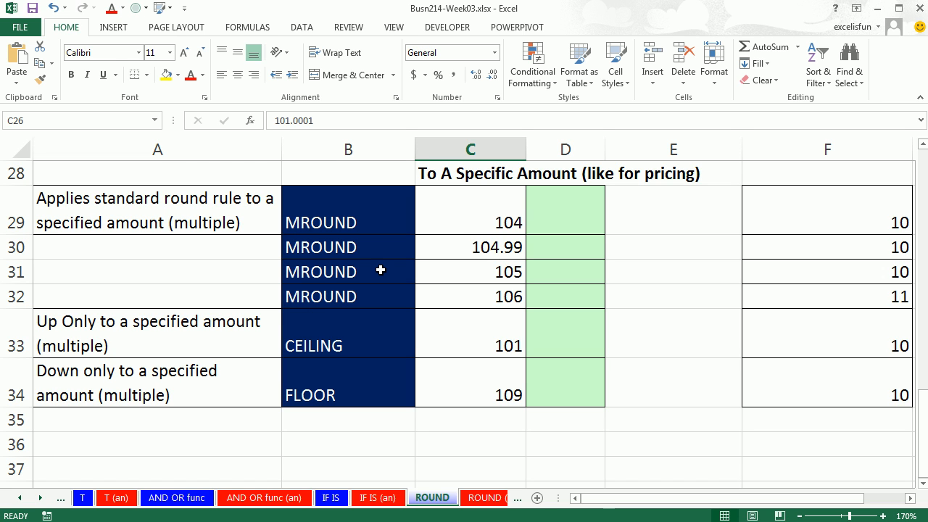
pyautogui.moveTo(826, 198)
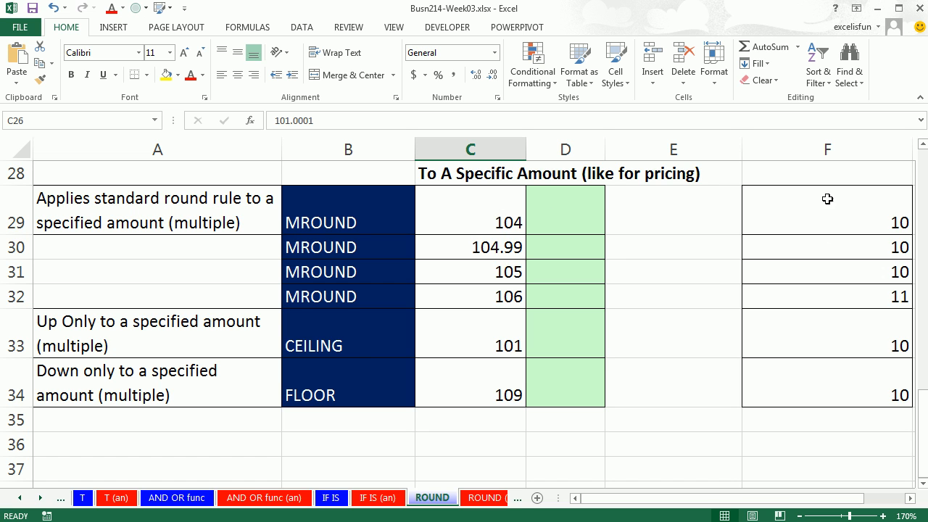
pyautogui.moveTo(469, 223); pyautogui.dragTo(469, 272)
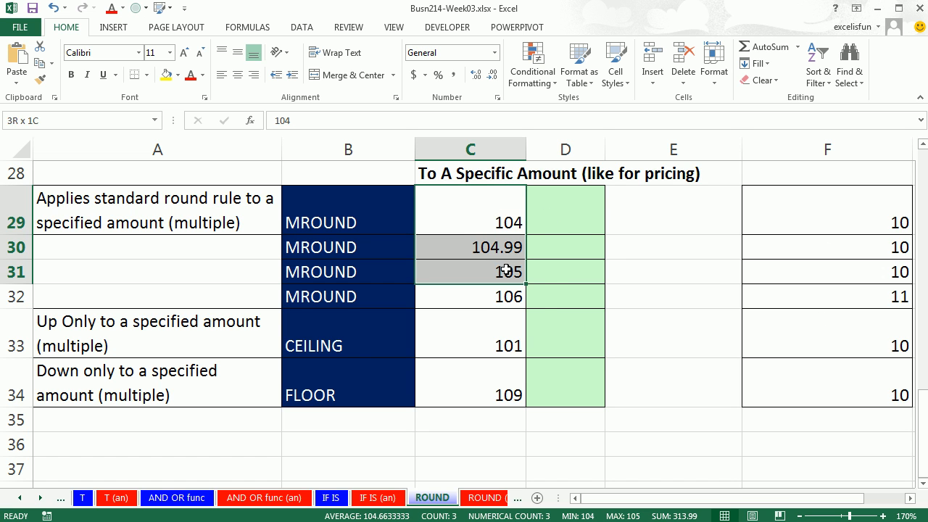
pyautogui.click(566, 210)
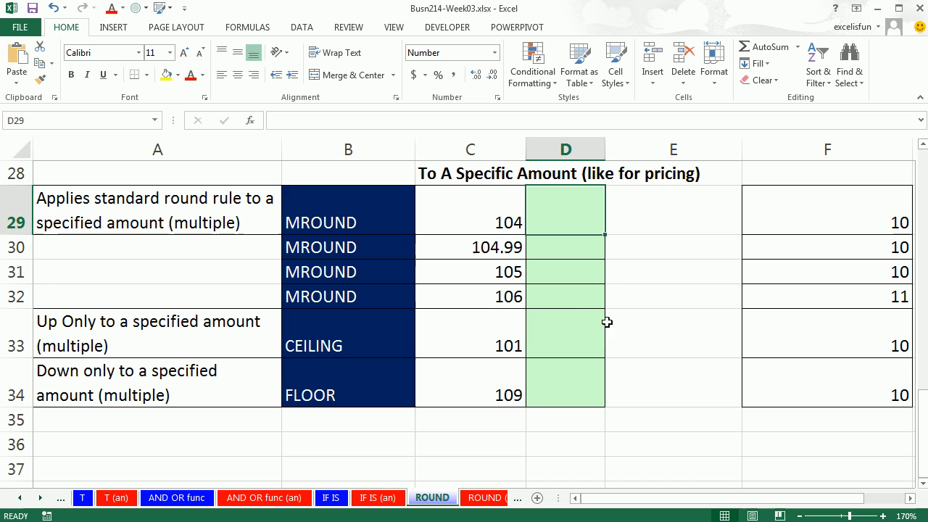
pyautogui.moveTo(638, 468)
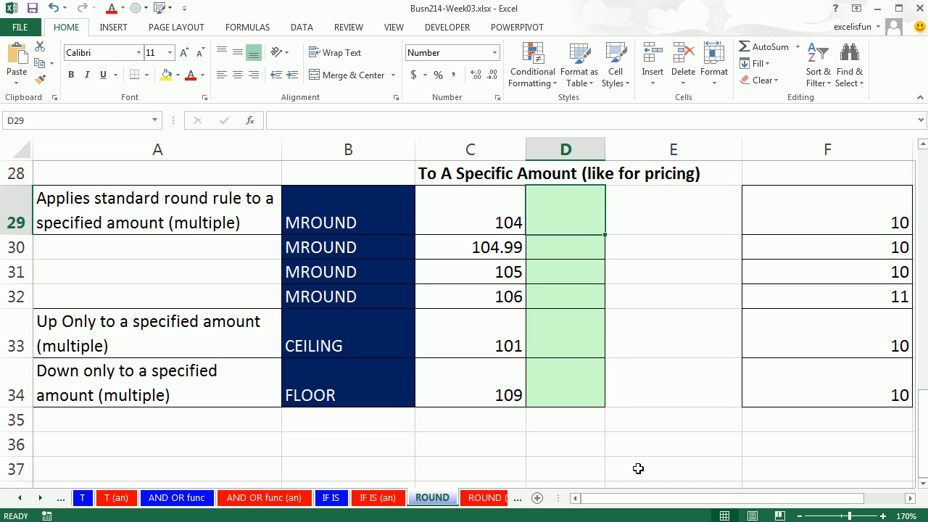
# - Enter =MROUND(C29,10) in D29 and fill it down to D31, giving 100.00, 100.00 and 110.00
pyautogui.write('=m')
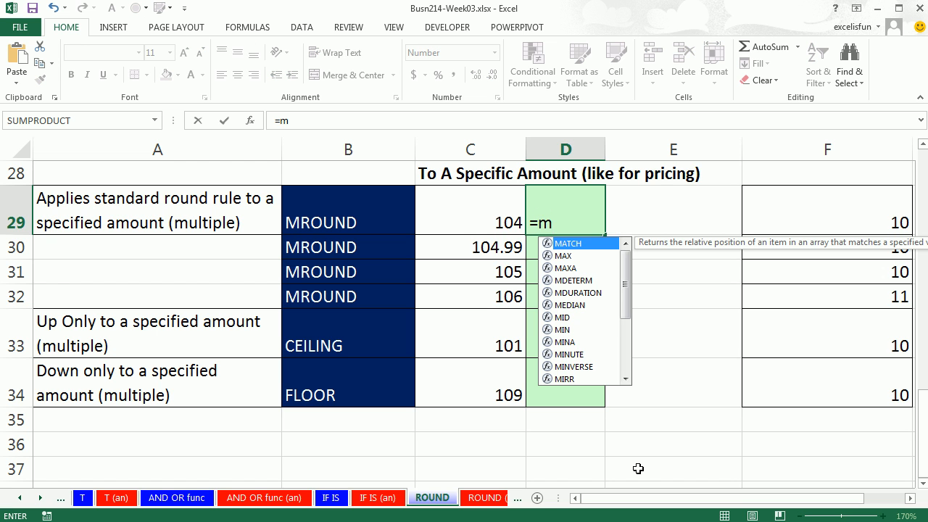
pyautogui.write('ROUND(')
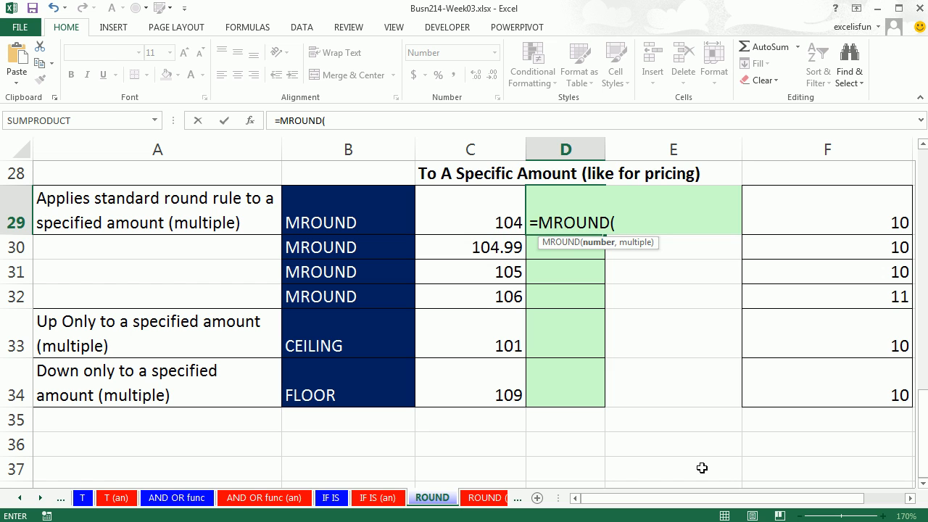
pyautogui.click(469, 222)
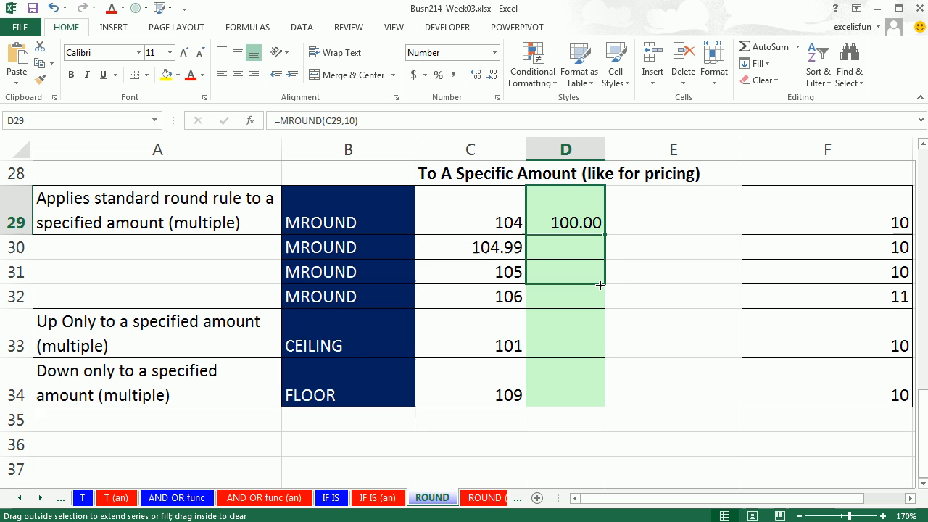
pyautogui.moveTo(600, 224); pyautogui.dragTo(600, 273)
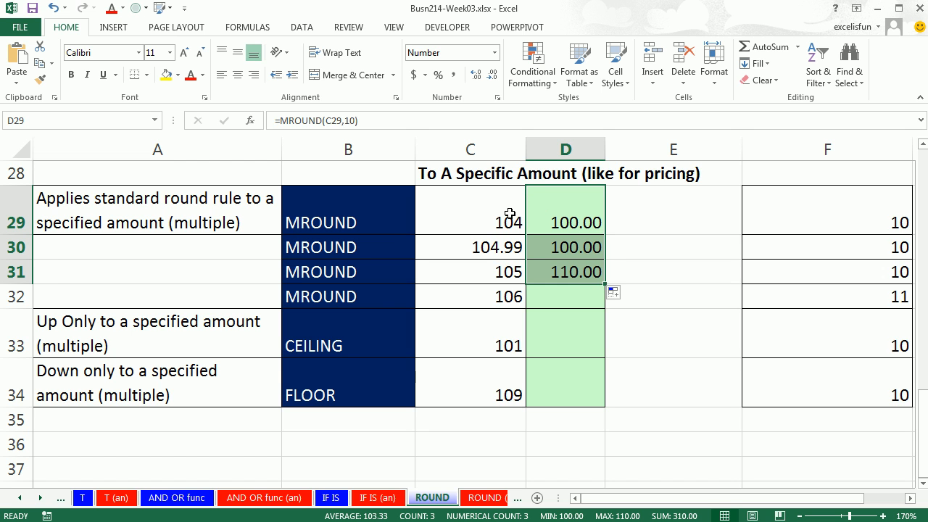
pyautogui.moveTo(558, 218)
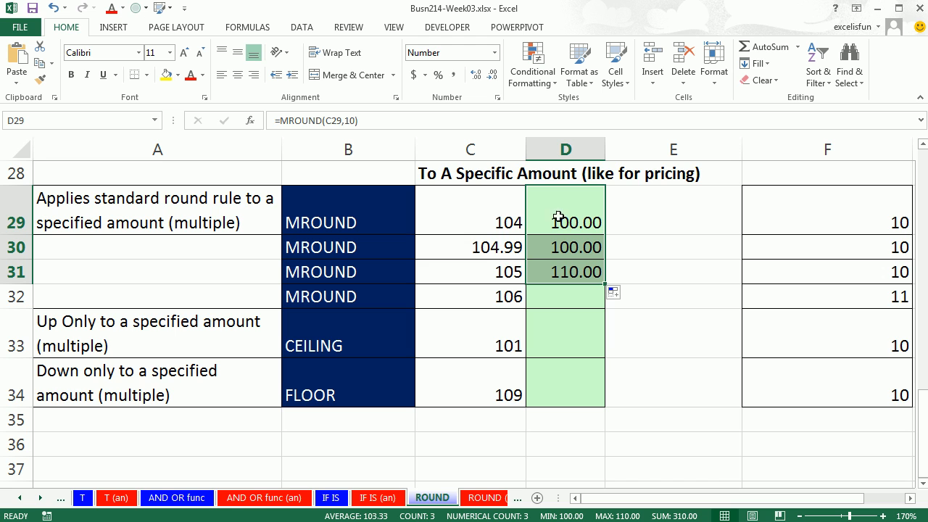
pyautogui.moveTo(502, 260)
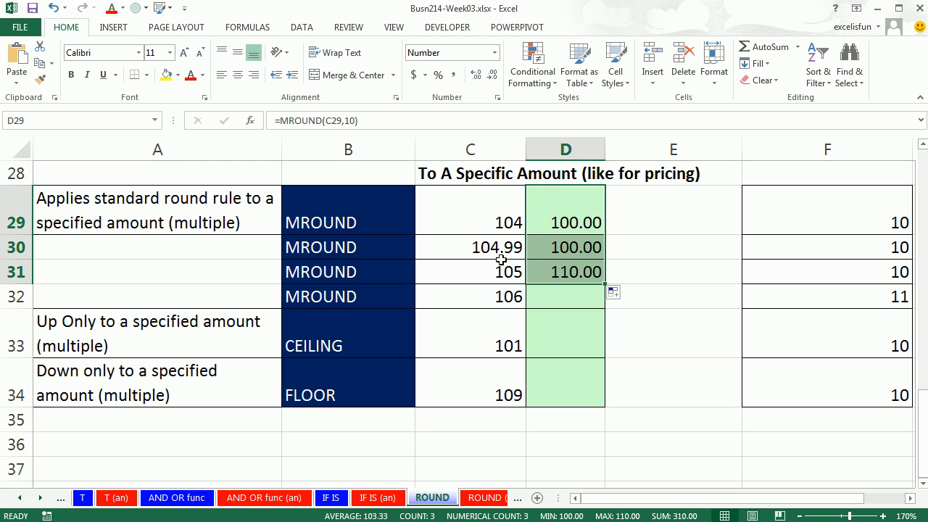
pyautogui.moveTo(471, 253)
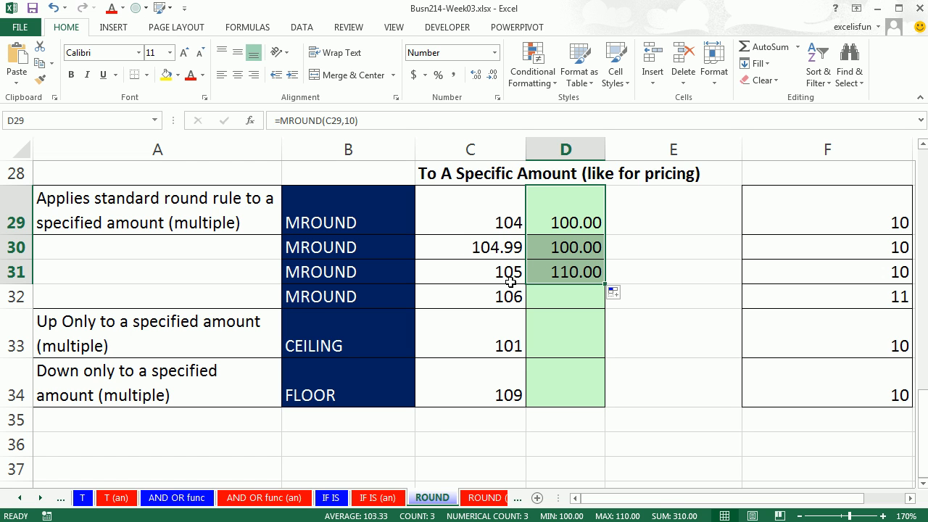
pyautogui.moveTo(556, 322)
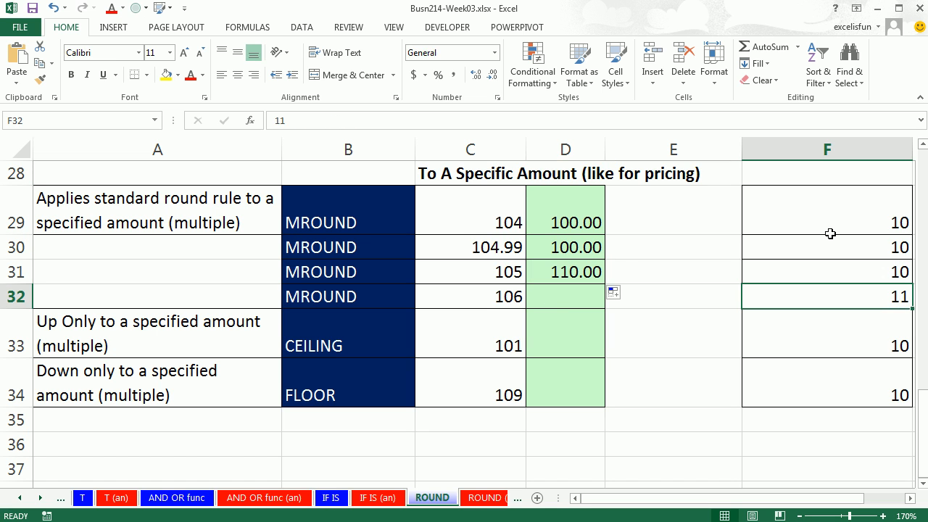
# - Extend the MROUND formula with multiple 10 down to row 32, giving 110.00 for 106
pyautogui.click(565, 271)
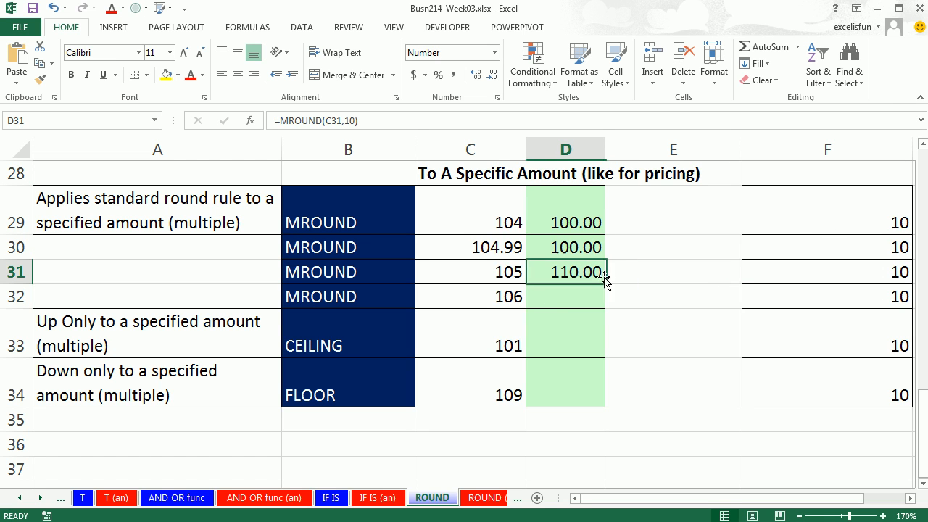
pyautogui.moveTo(606, 271); pyautogui.dragTo(606, 295)
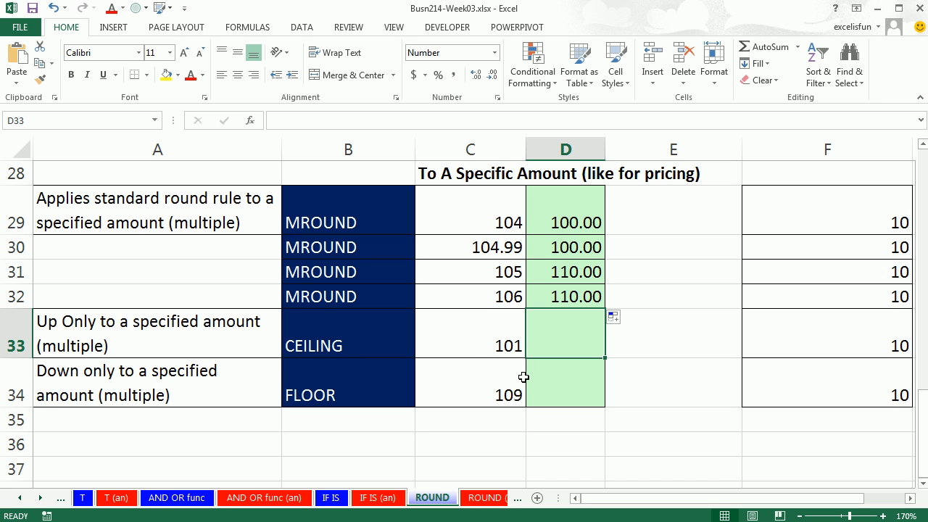
pyautogui.moveTo(380, 342)
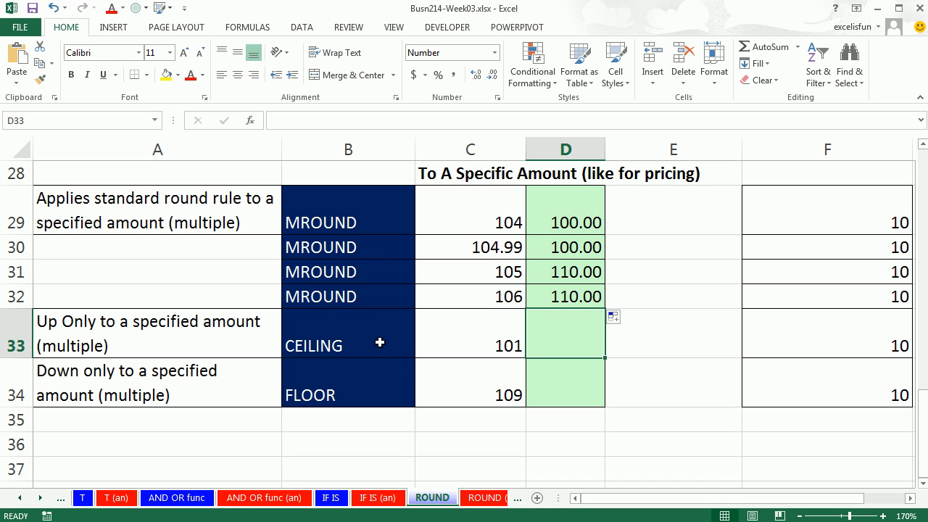
pyautogui.moveTo(367, 401)
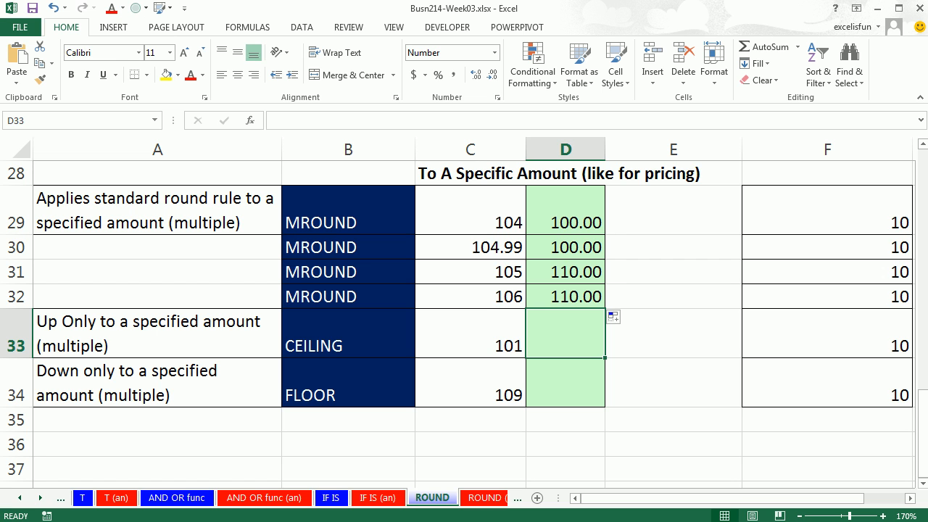
# - Enter a CEILING formula in D33 rounding C33 up to a multiple of 10
pyautogui.write('=ce')
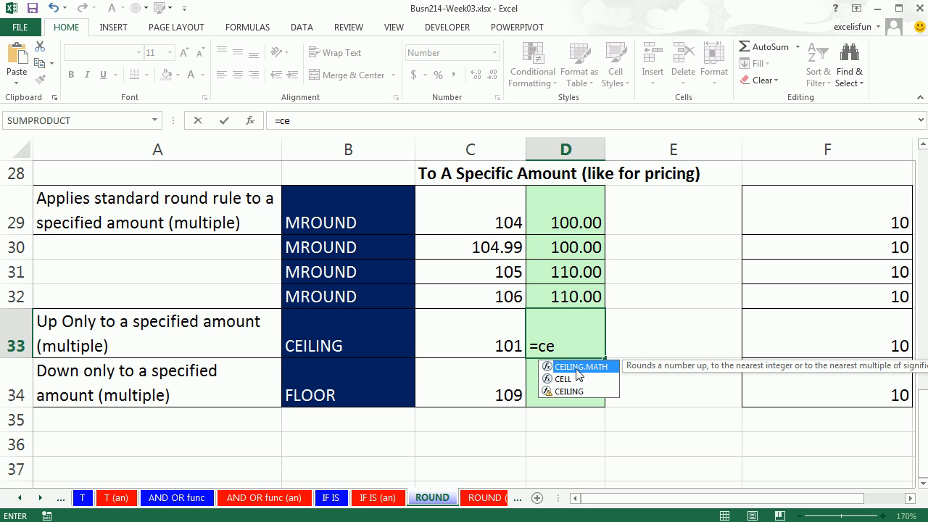
pyautogui.moveTo(592, 374)
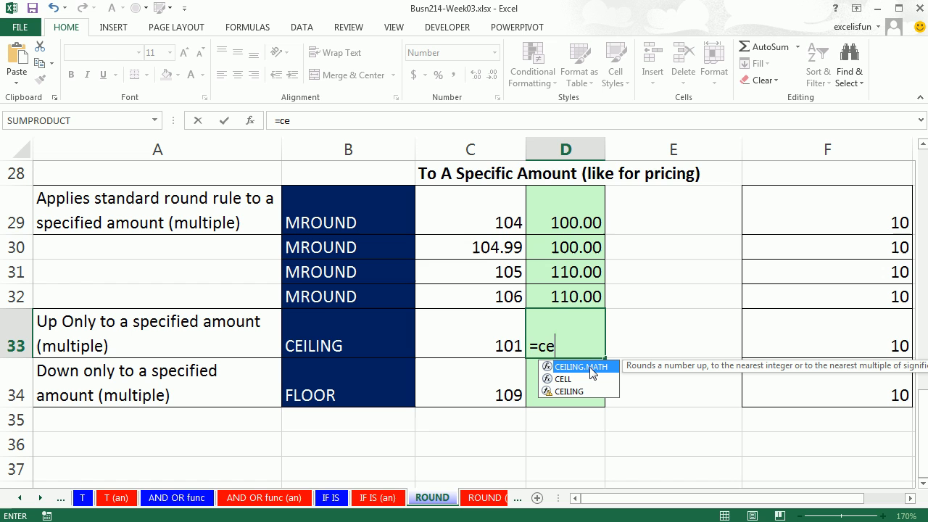
pyautogui.moveTo(577, 399)
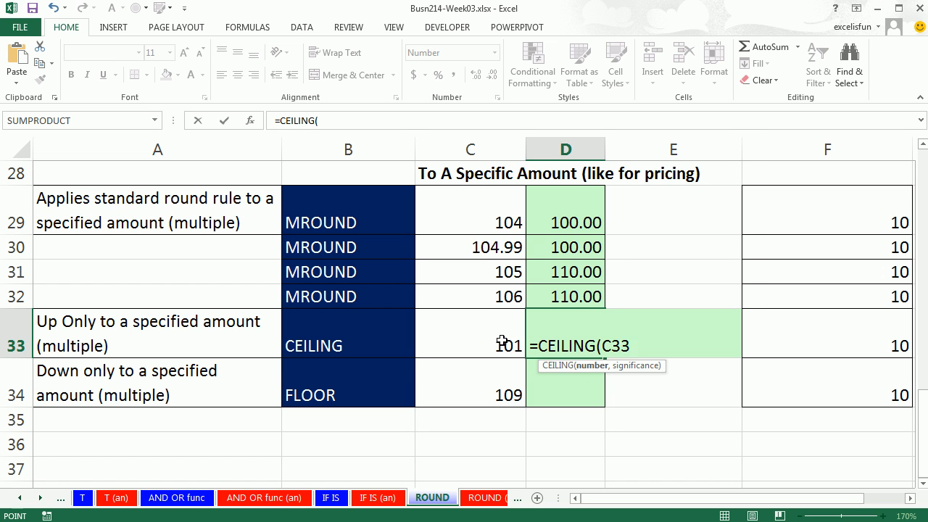
pyautogui.click(470, 345)
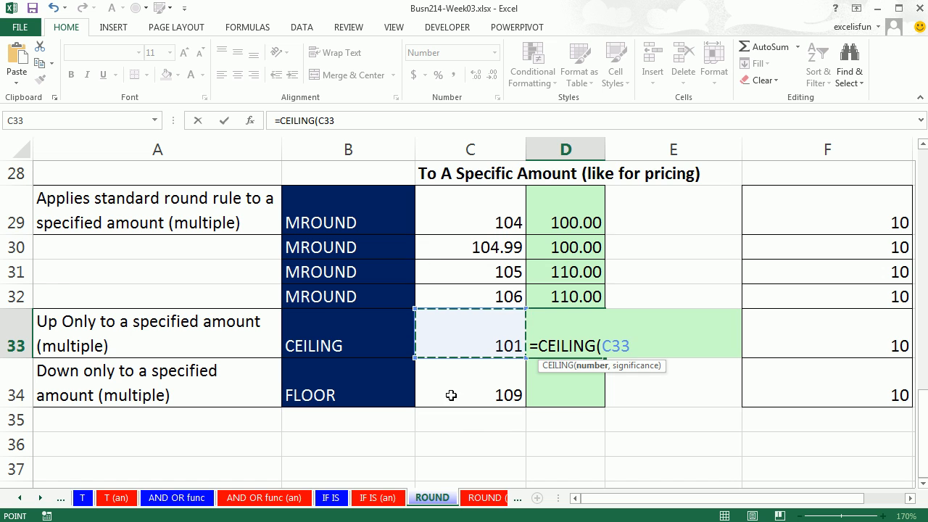
pyautogui.moveTo(578, 403)
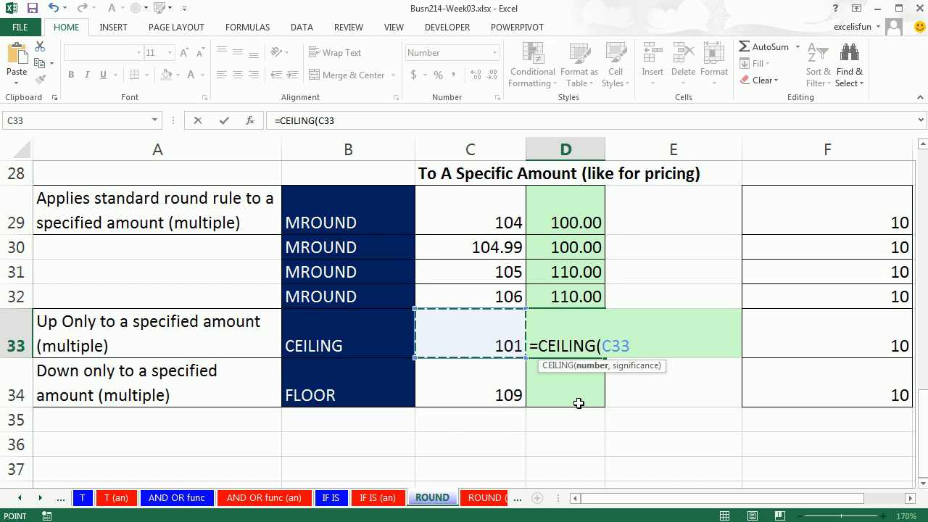
pyautogui.write(',')
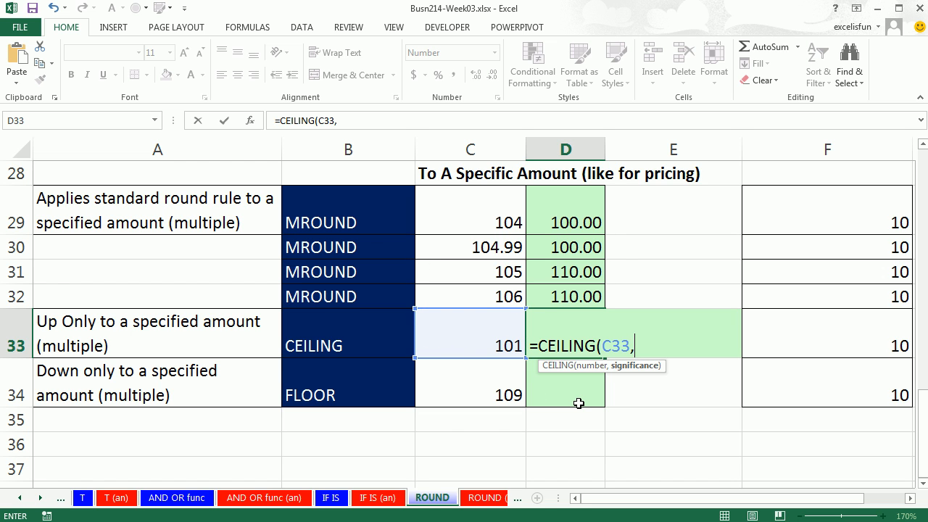
pyautogui.write('10)')
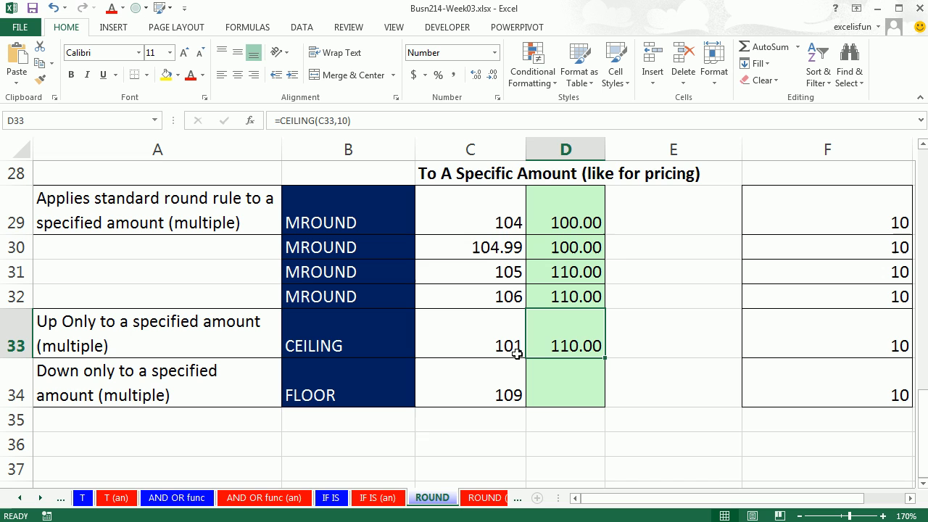
pyautogui.moveTo(493, 336)
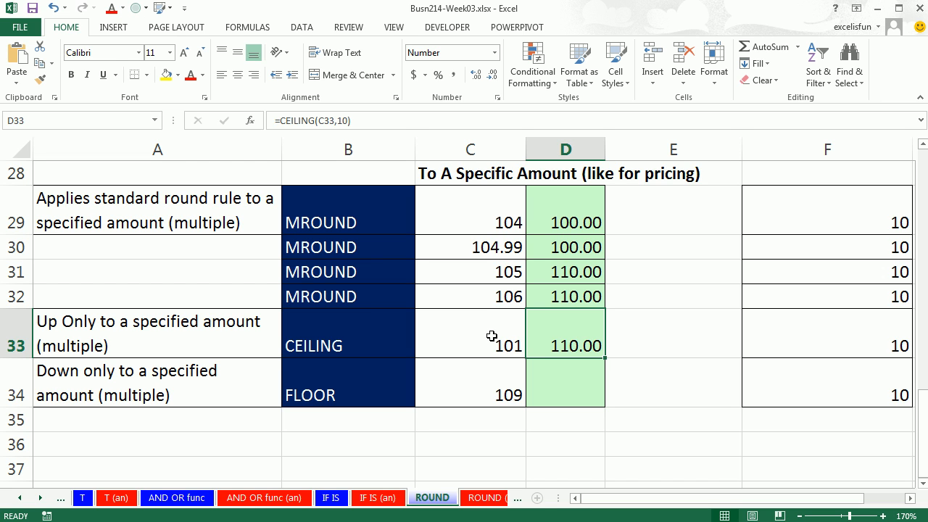
pyautogui.moveTo(510, 331)
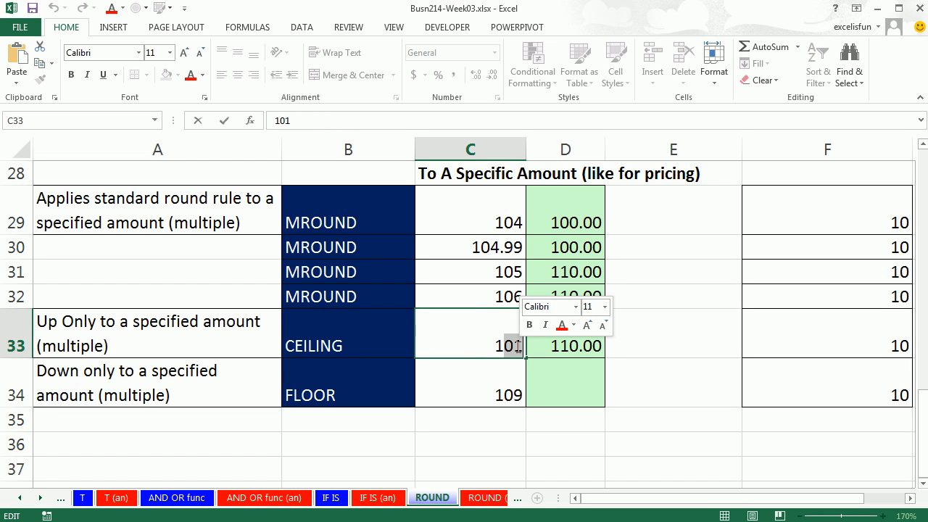
# - Test the CEILING input with 109.9999 and then 110.01, giving 120.00
pyautogui.write('109.9999')
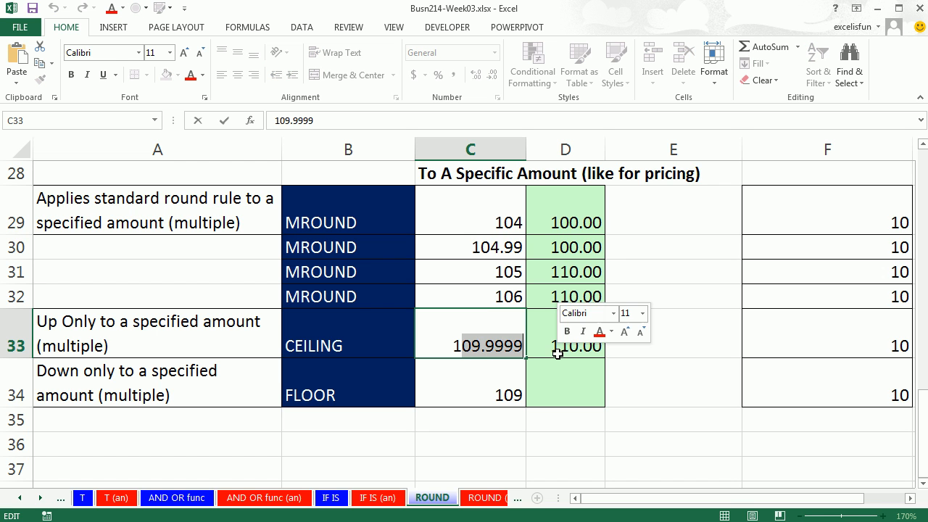
pyautogui.write('110.01')
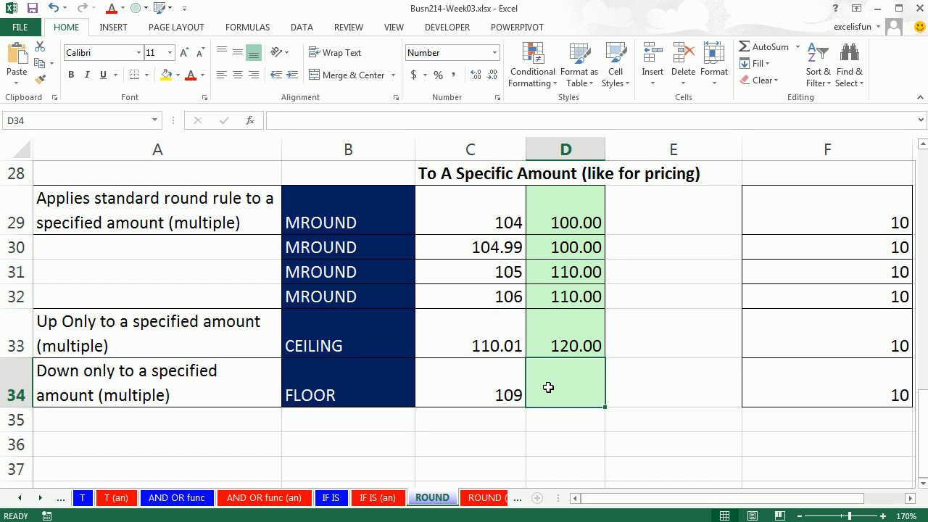
# - Enter a FLOOR formula in D34 rounding 109 down to a multiple of 10, giving 100.00
pyautogui.write('=flo')
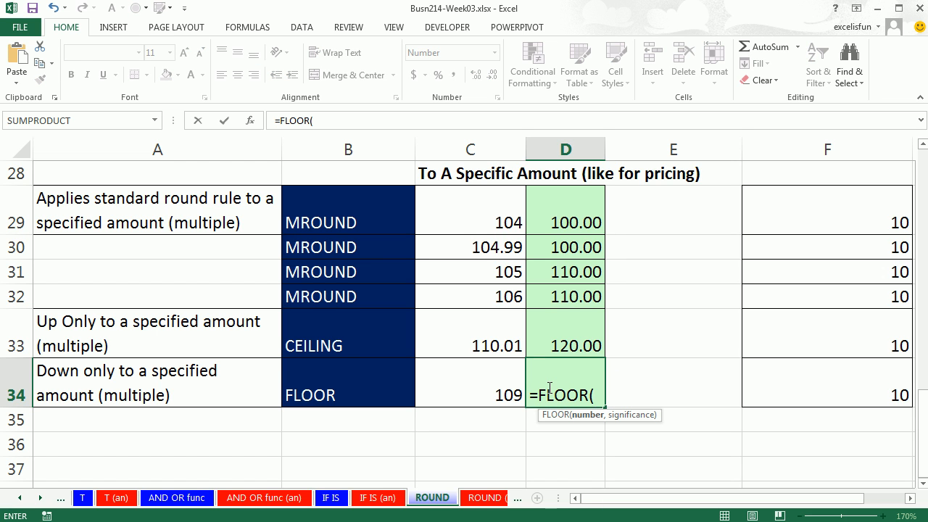
pyautogui.click(470, 394)
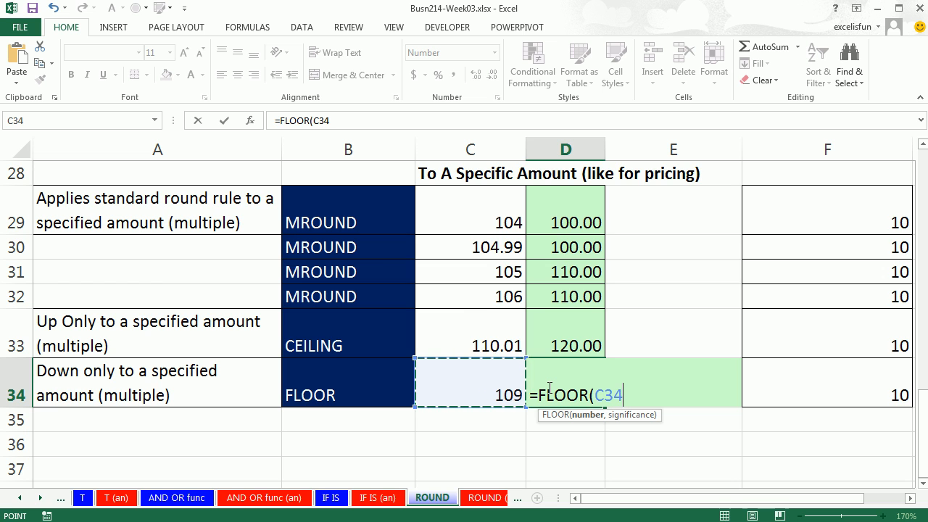
pyautogui.write(',10)')
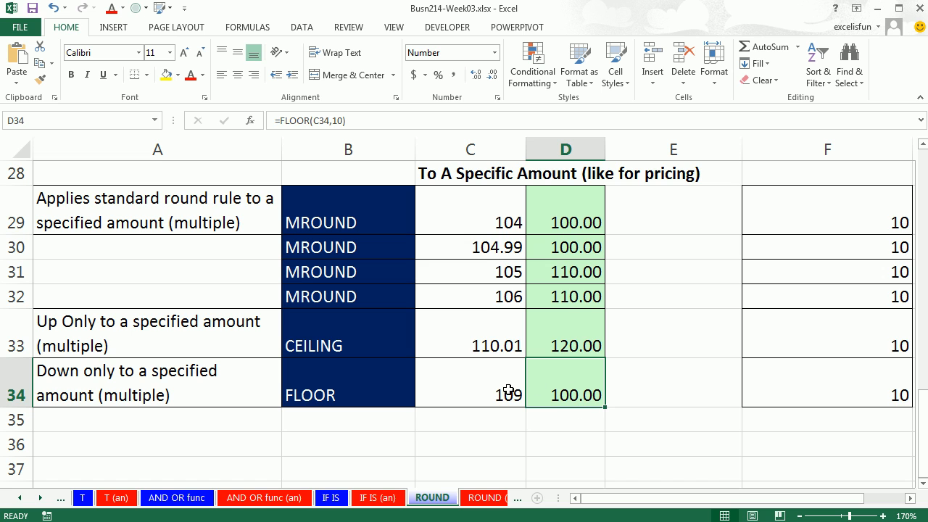
pyautogui.moveTo(403, 342)
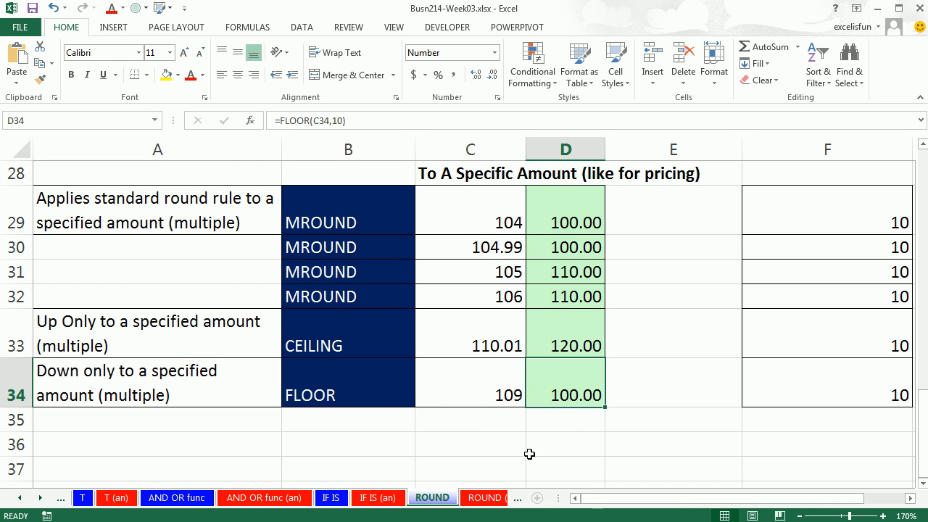
pyautogui.scroll(3)
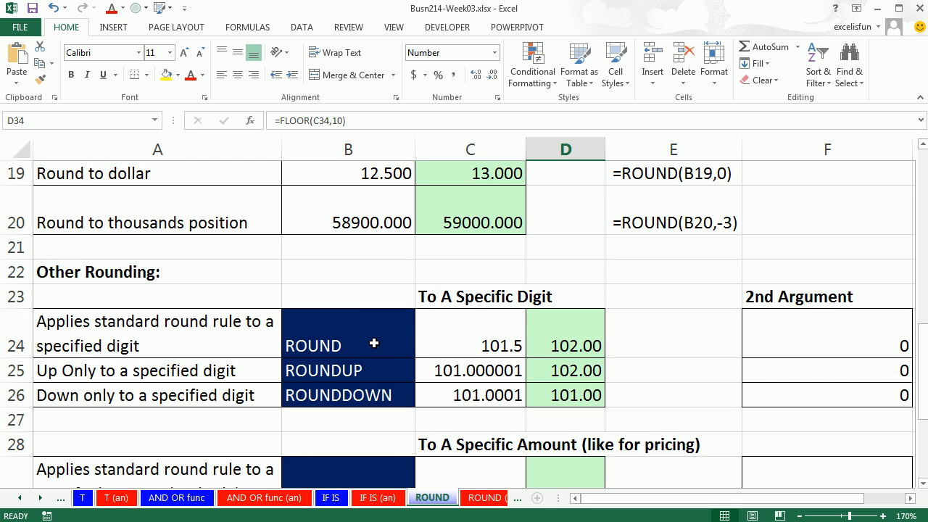
pyautogui.moveTo(403, 394)
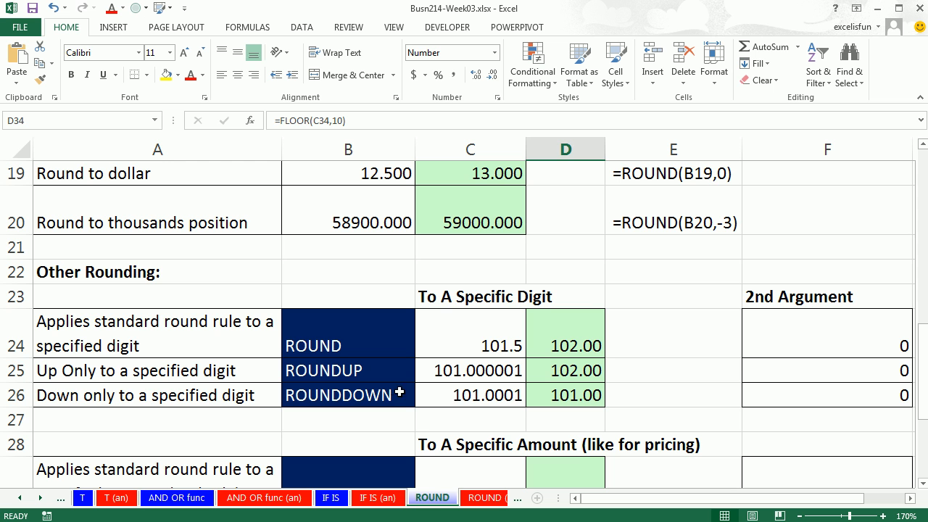
pyautogui.moveTo(672, 423)
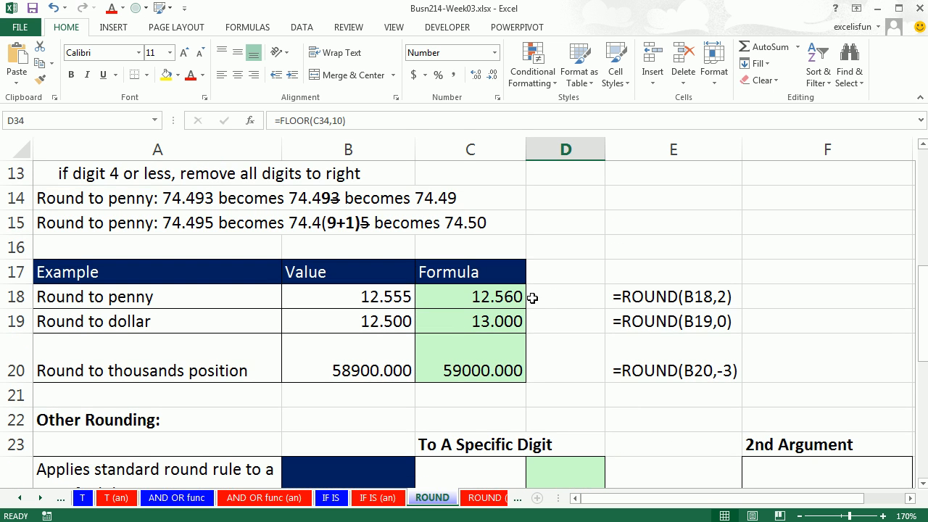
pyautogui.moveTo(550, 349)
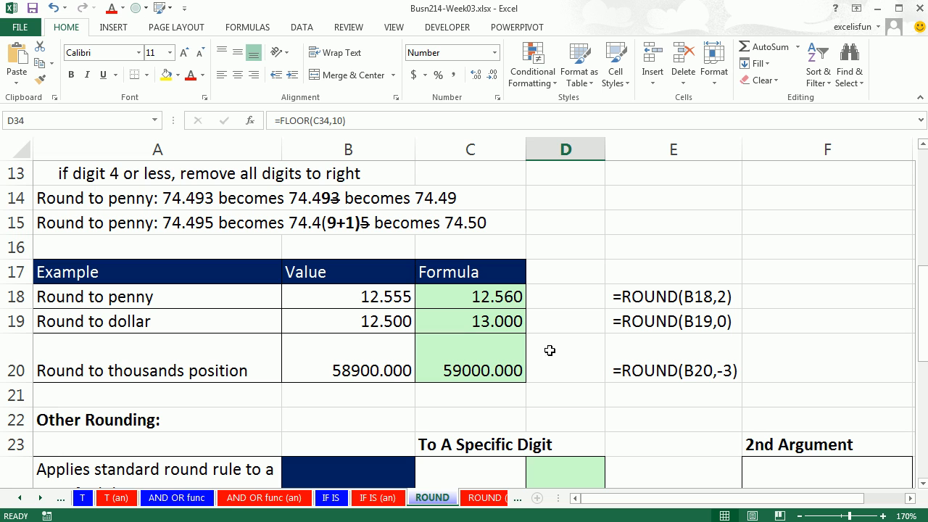
pyautogui.moveTo(508, 400)
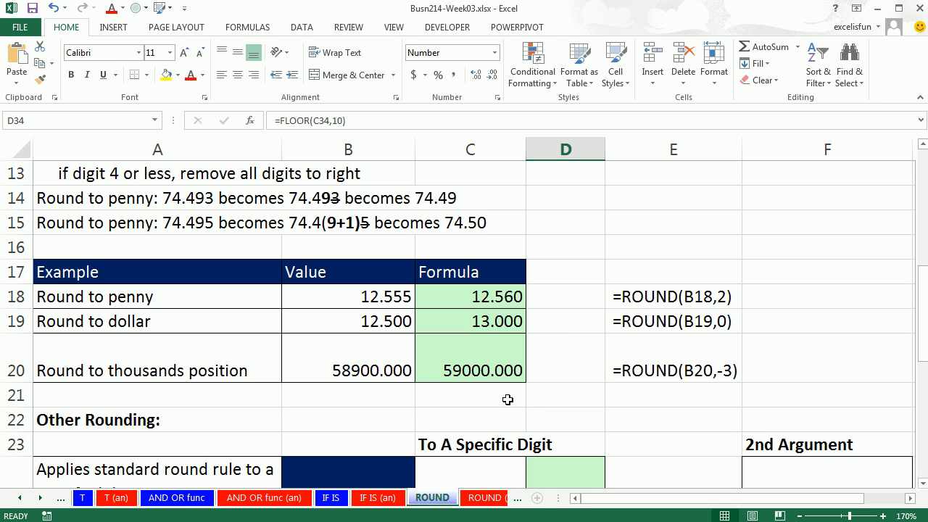
pyautogui.moveTo(493, 403)
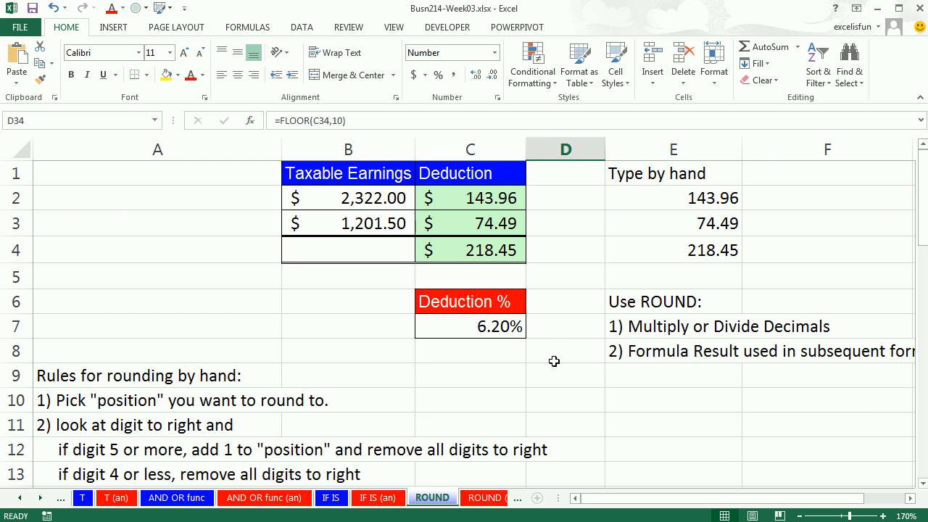
pyautogui.moveTo(561, 320)
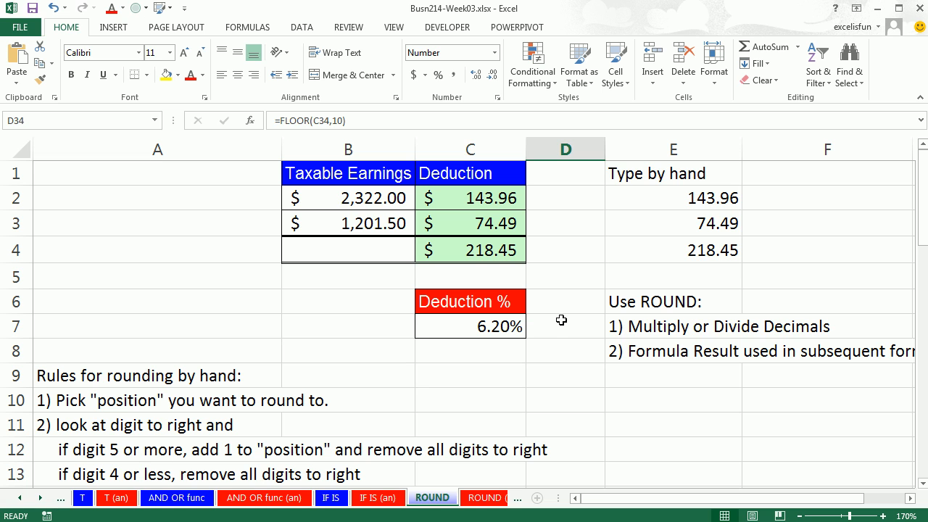
pyautogui.moveTo(561, 295)
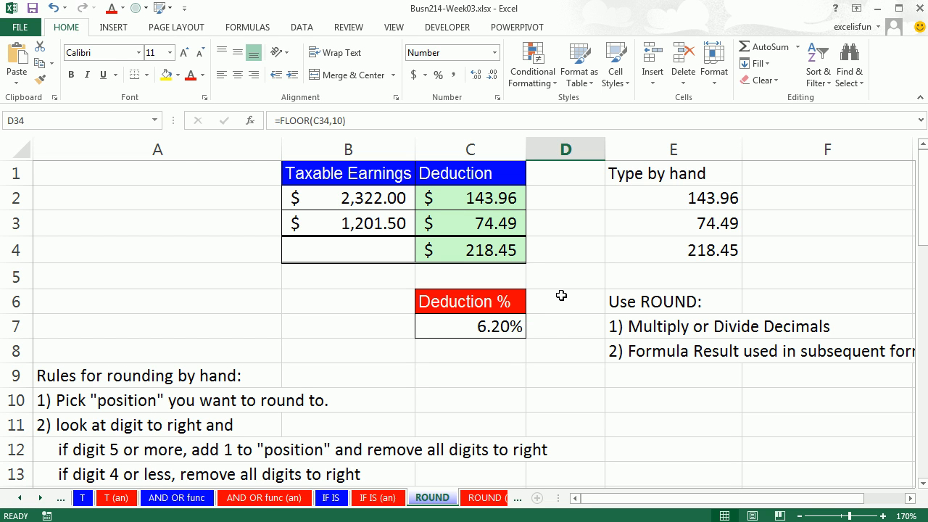
pyautogui.moveTo(580, 304)
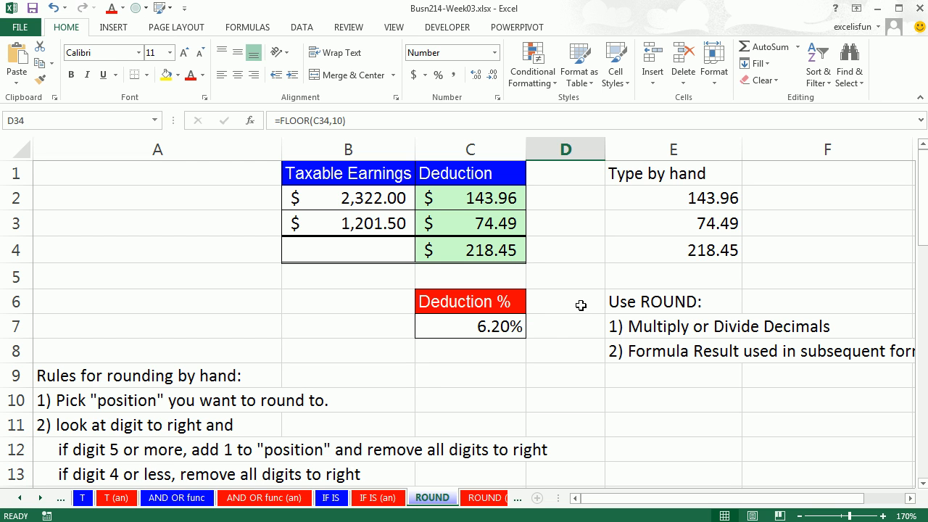
pyautogui.moveTo(628, 393)
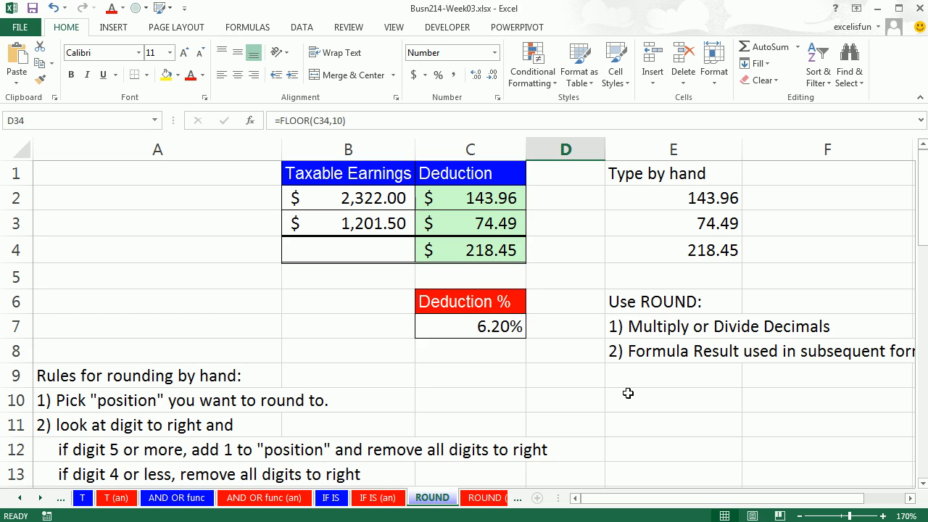